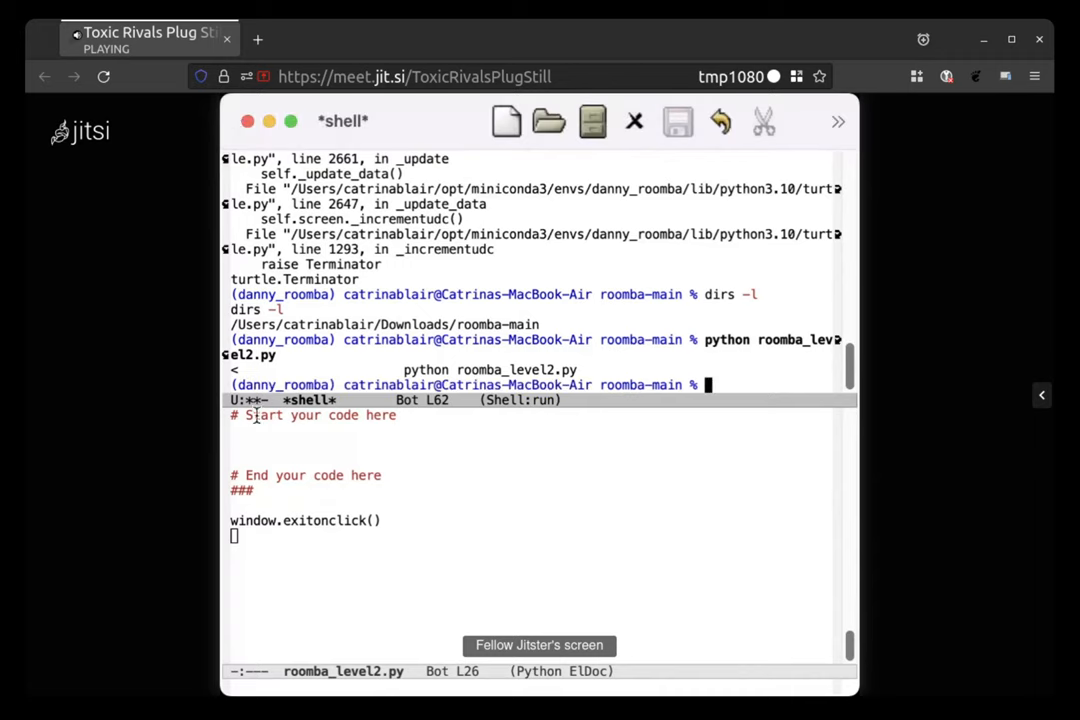
# - Switch the Jitsi stage to the other participant's shared Emacs with the roomba files
pyautogui.click(236, 430)
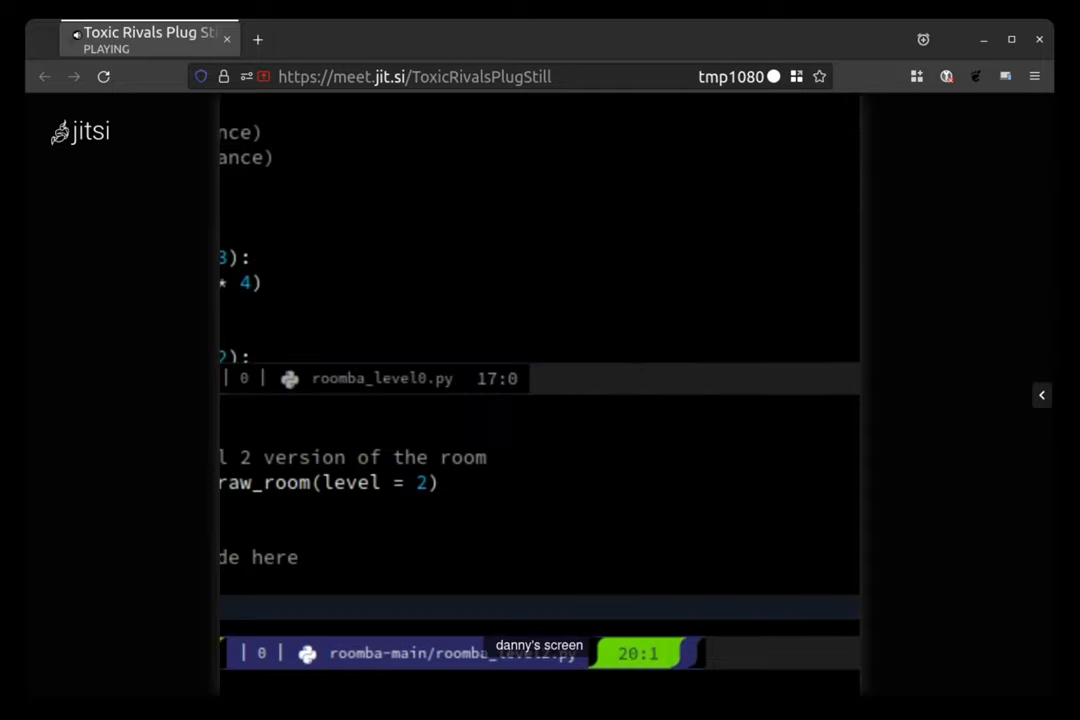
# - Scroll down through the shared roomba_level2.py to read its drawing code
pyautogui.scroll(-3)
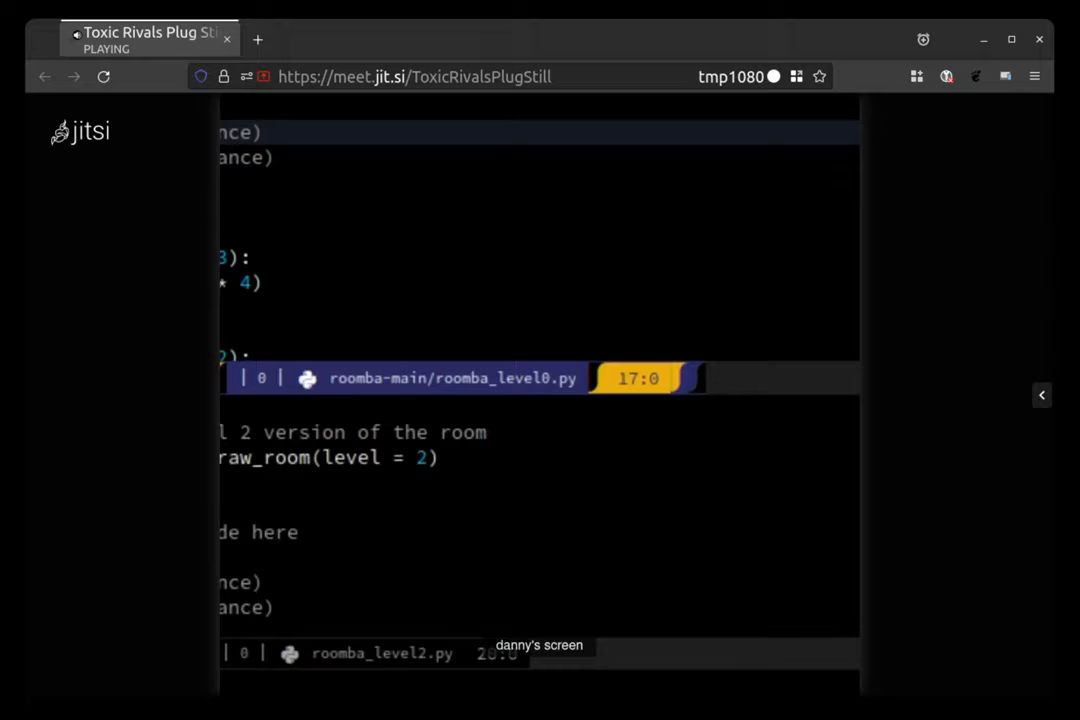
pyautogui.scroll(-3)
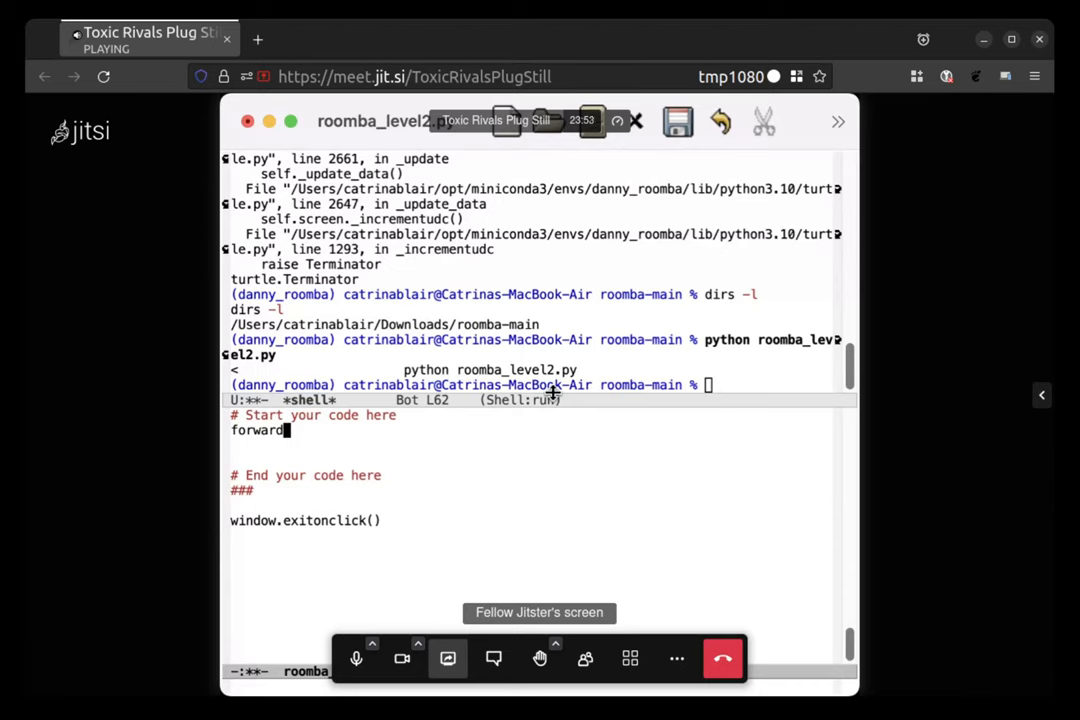
# - Complete the line as forward(40*14), save the script and start a new line below
pyautogui.write('(40')
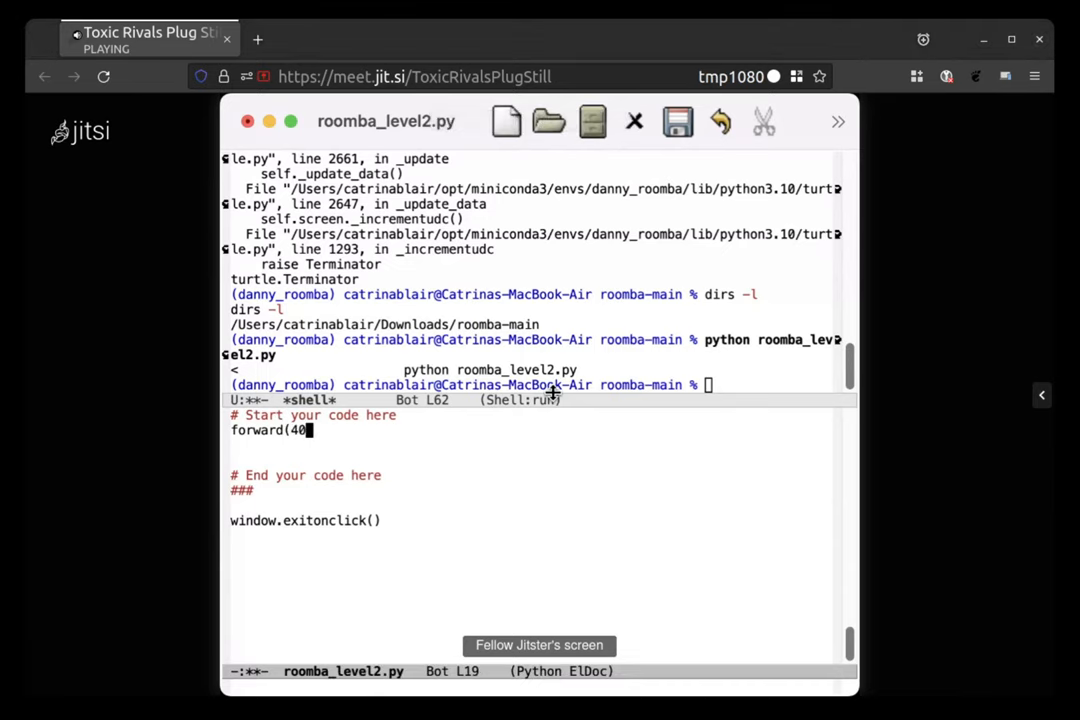
pyautogui.write('*1')
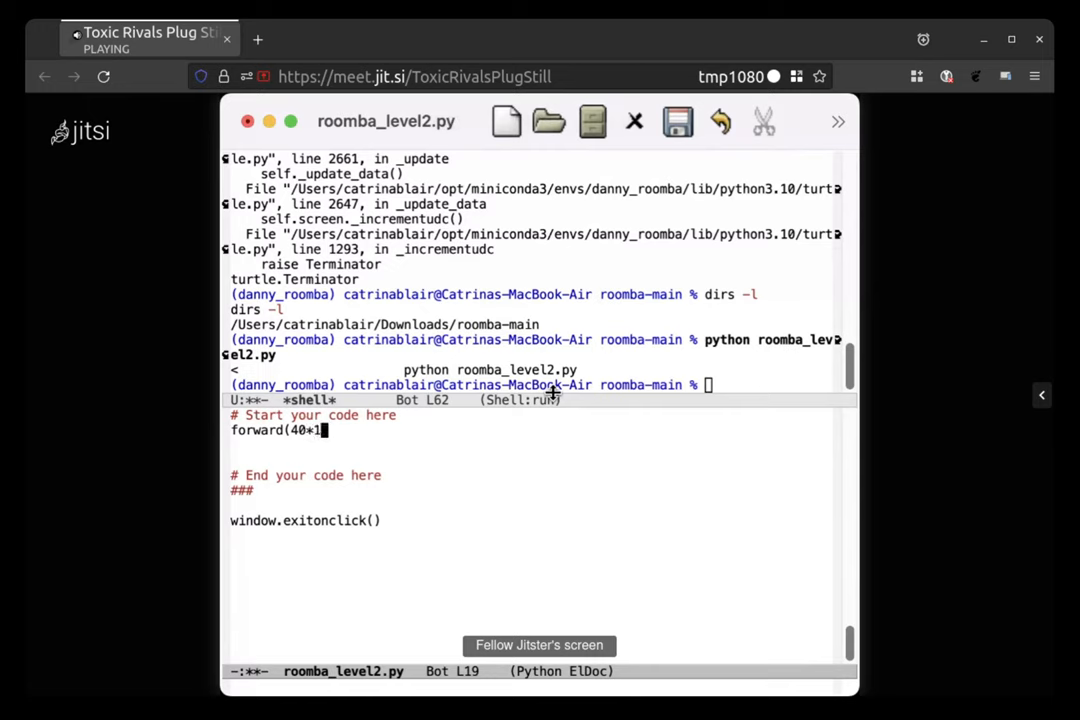
pyautogui.write('4')
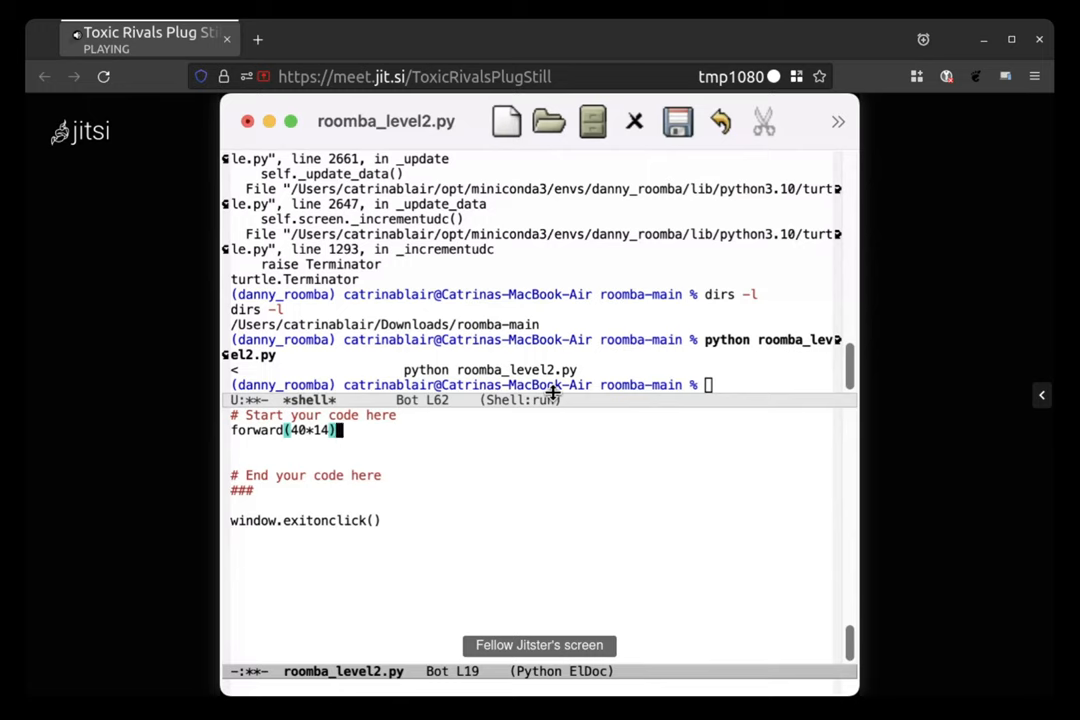
pyautogui.click(676, 122)
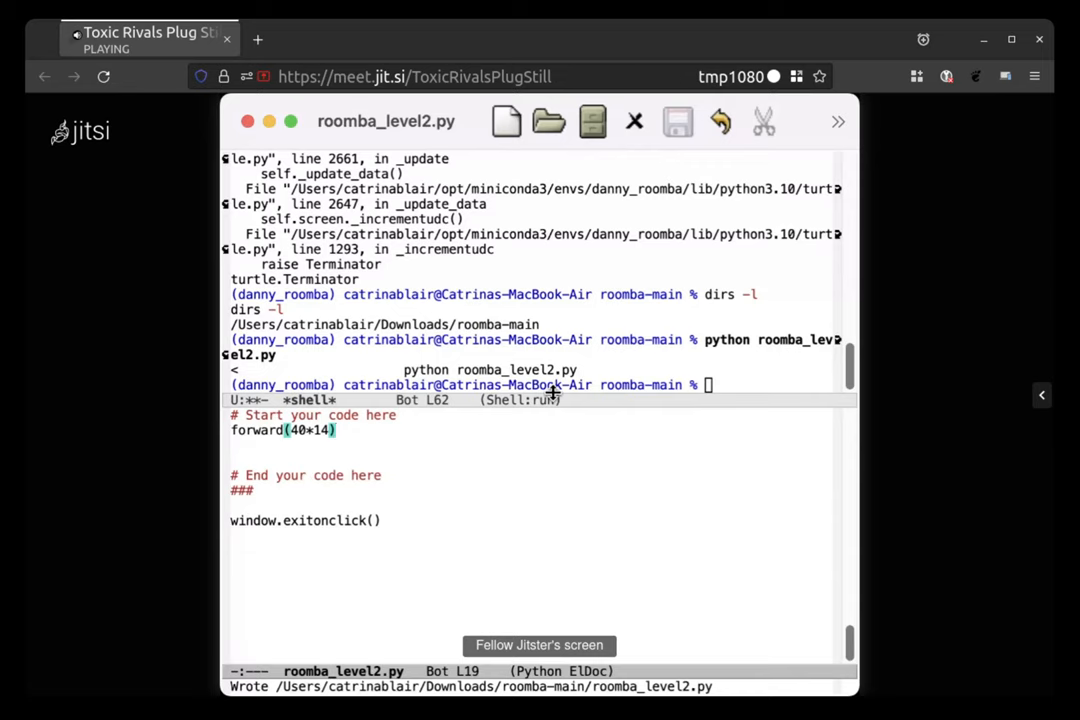
pyautogui.press('Return')
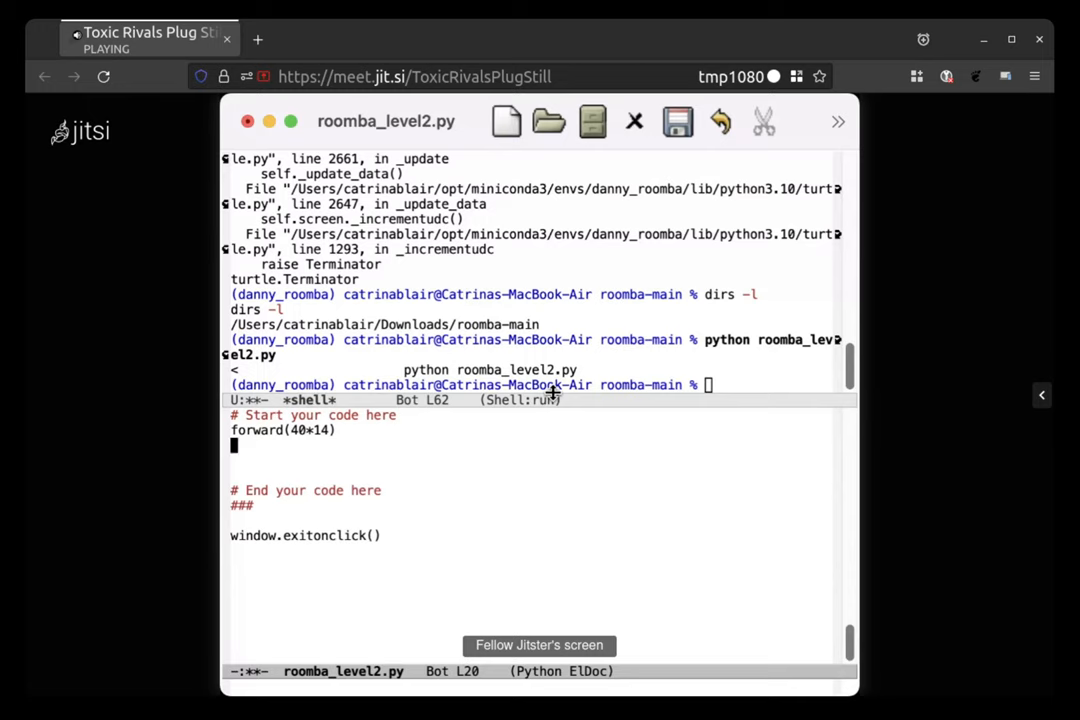
pyautogui.moveTo(600, 390)
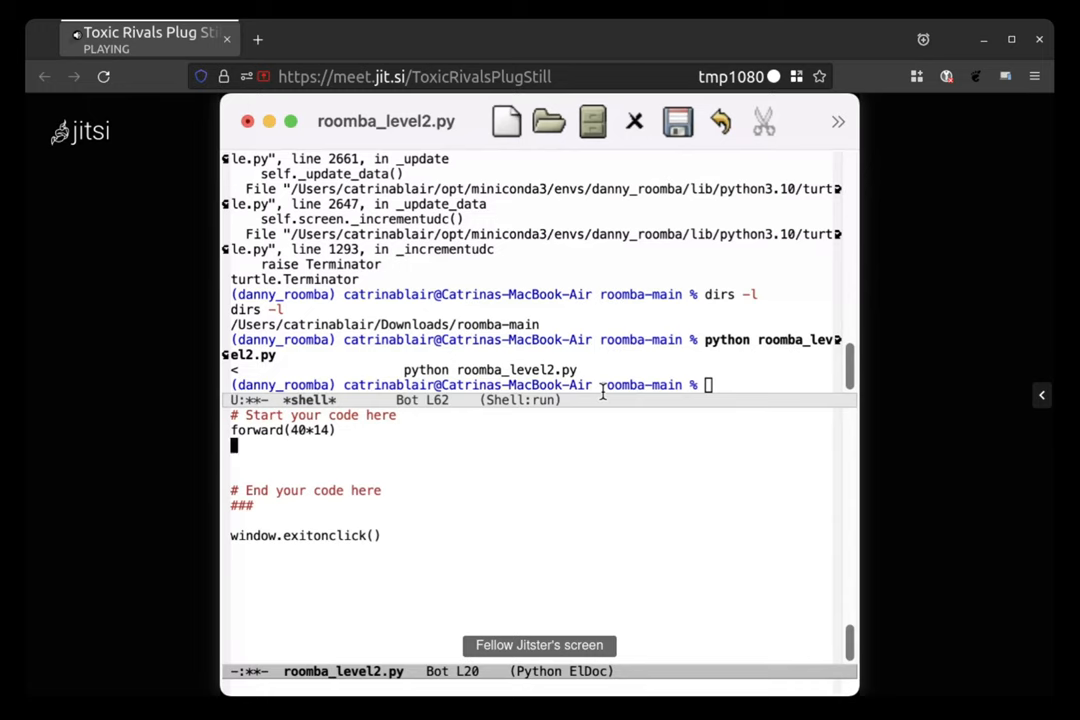
# - Switch to the *shell* buffer to rerun python roomba_level2.py
pyautogui.click(676, 122)
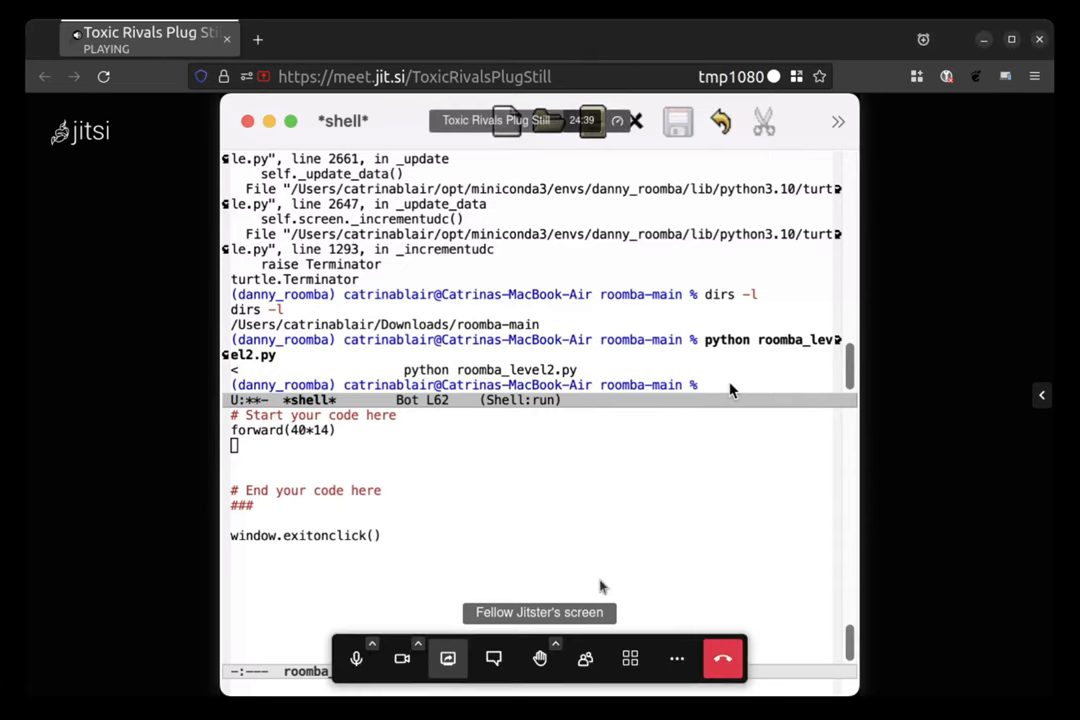
pyautogui.moveTo(600, 576)
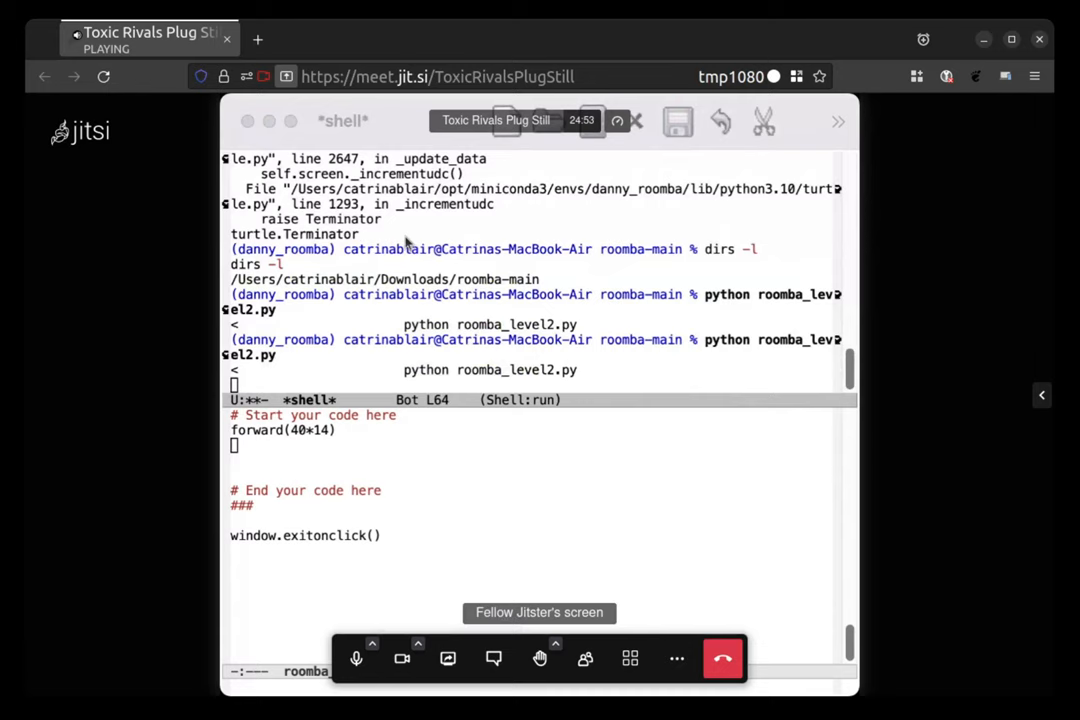
pyautogui.moveTo(696, 472)
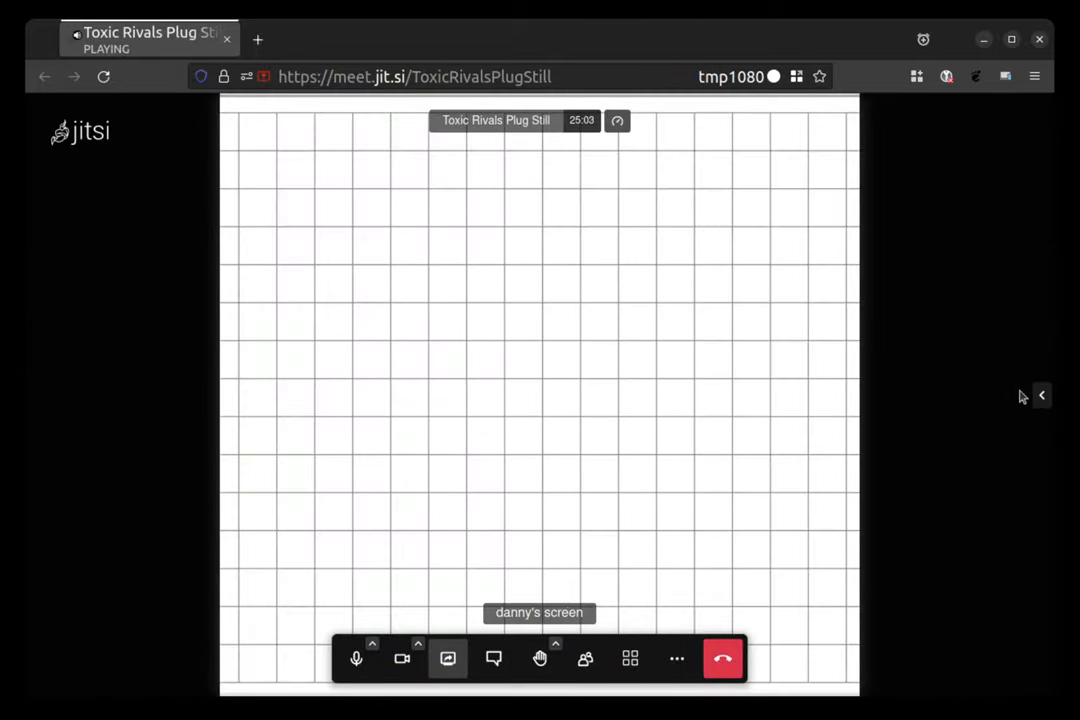
# - View the turtle window showing the straight line drawn up the grid's left edge
pyautogui.click(1040, 396)
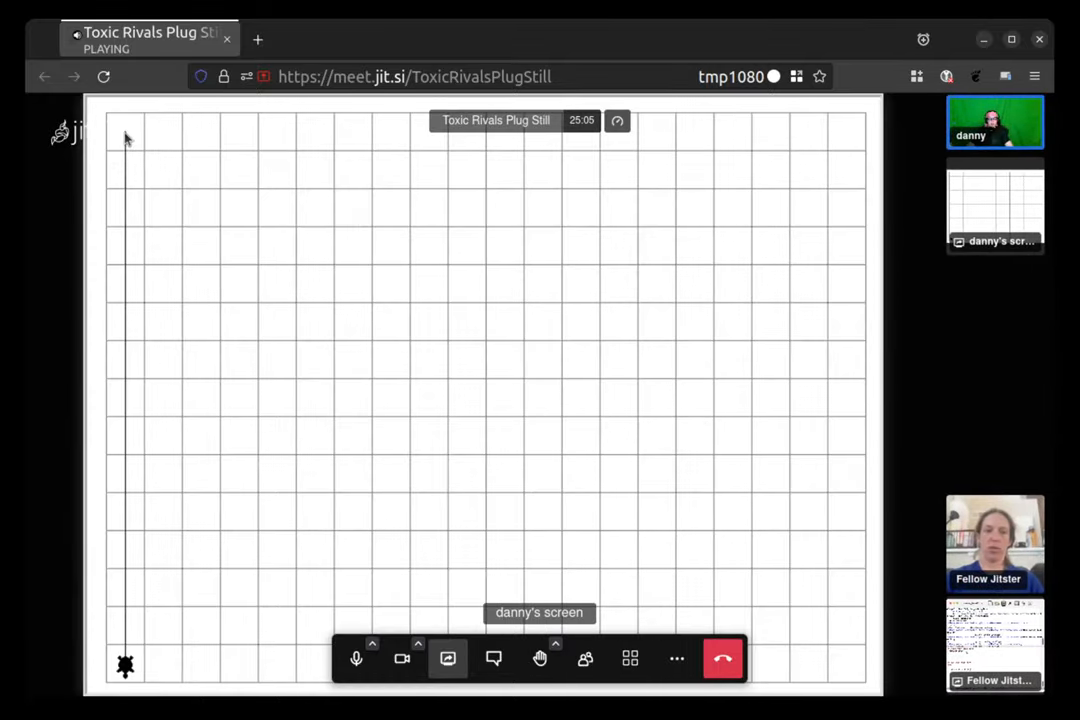
pyautogui.moveTo(504, 252)
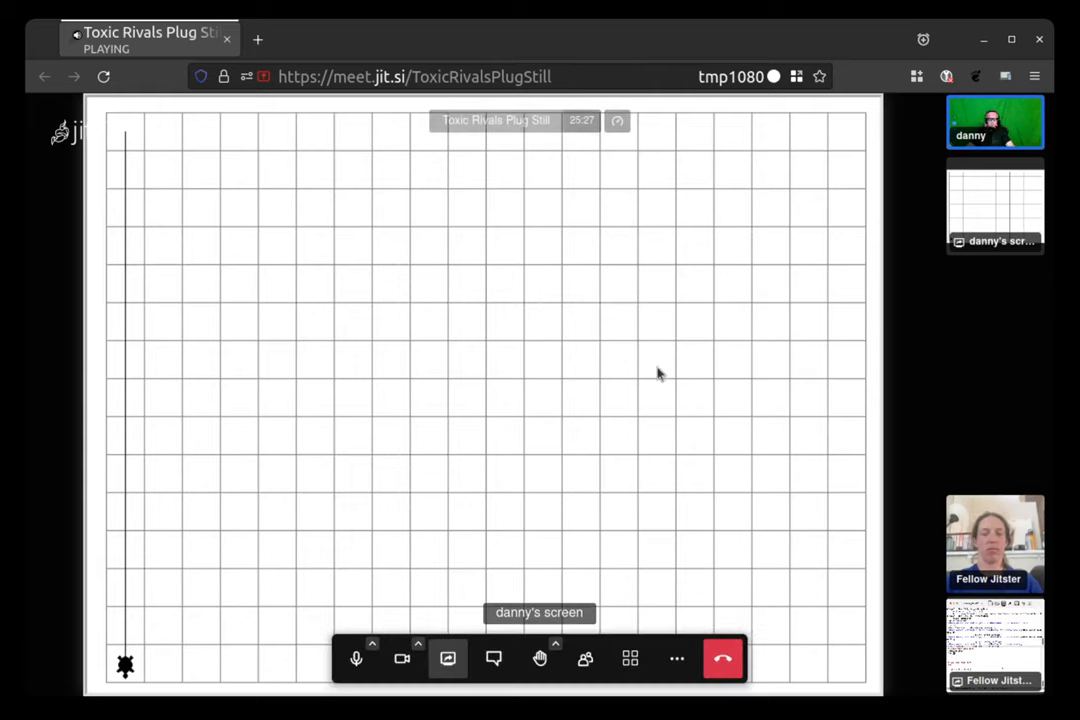
pyautogui.click(630, 658)
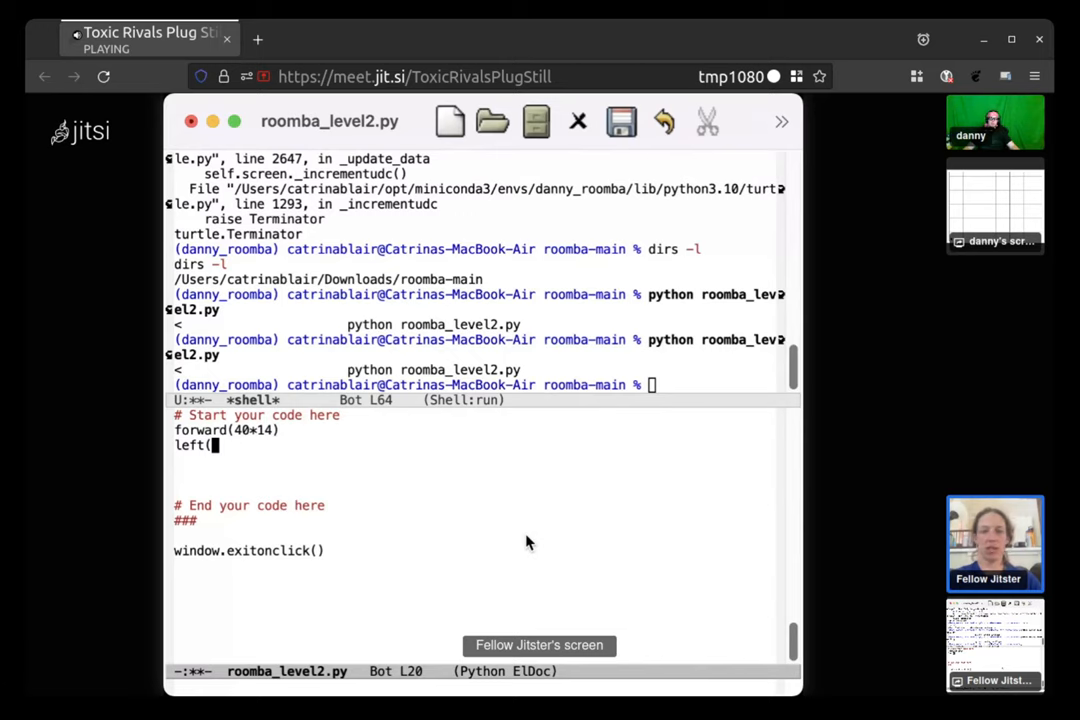
# - Write left(90), forward(40), left(90) after the first forward move
pyautogui.write('9')
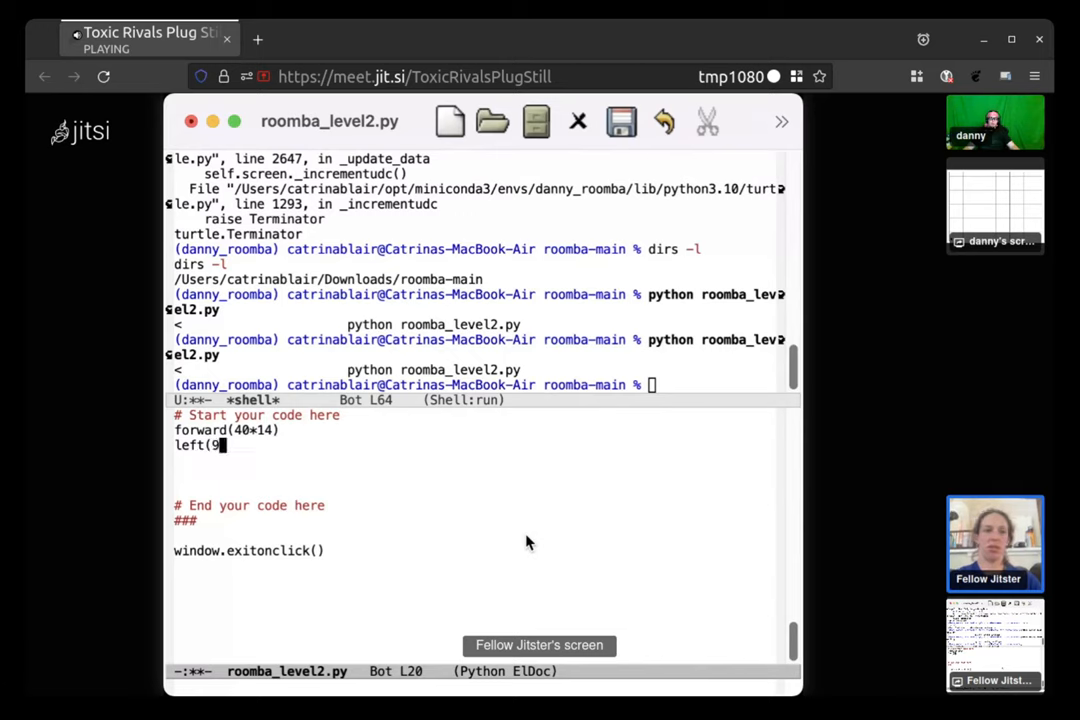
pyautogui.write('0)')
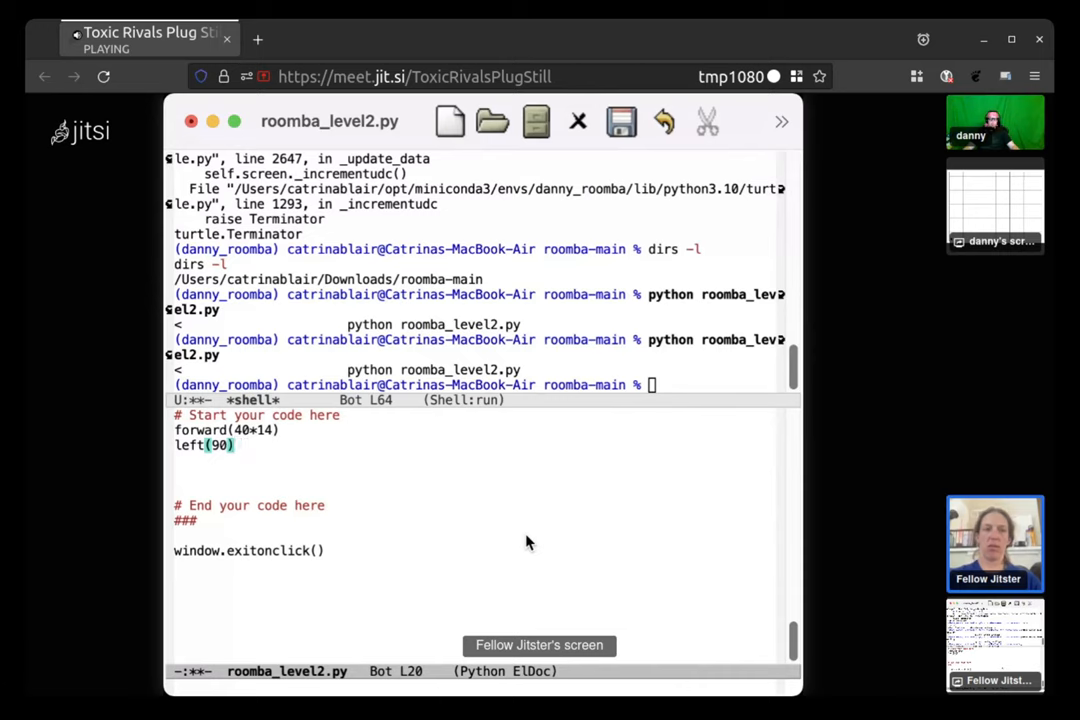
pyautogui.press('Return')
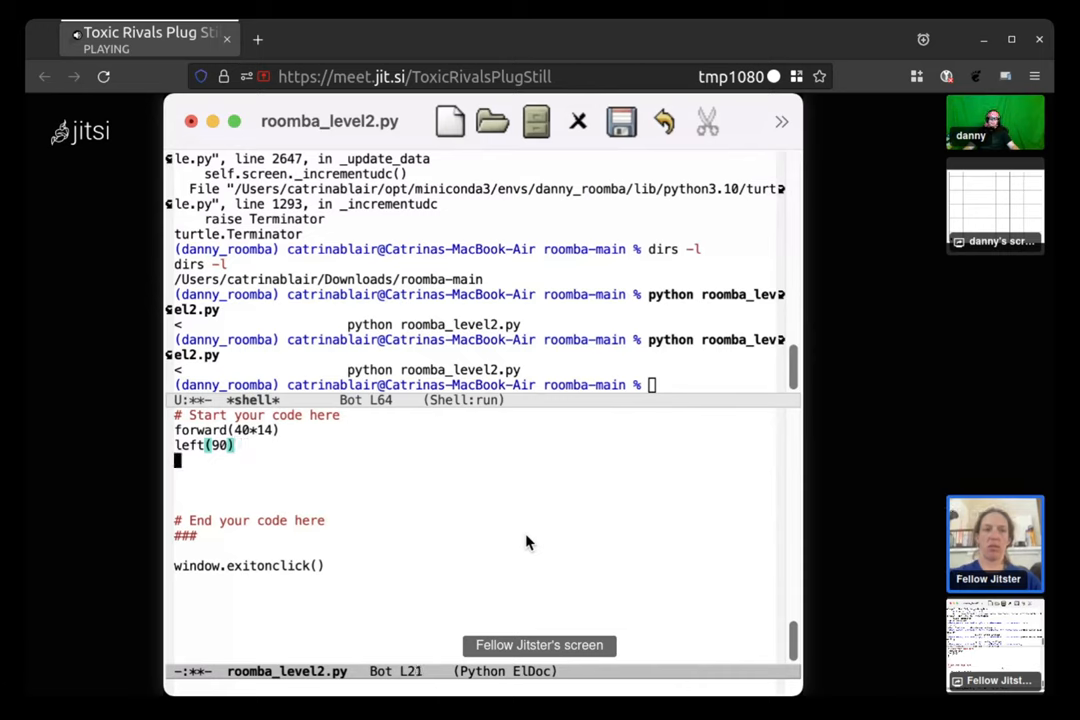
pyautogui.write('forwa')
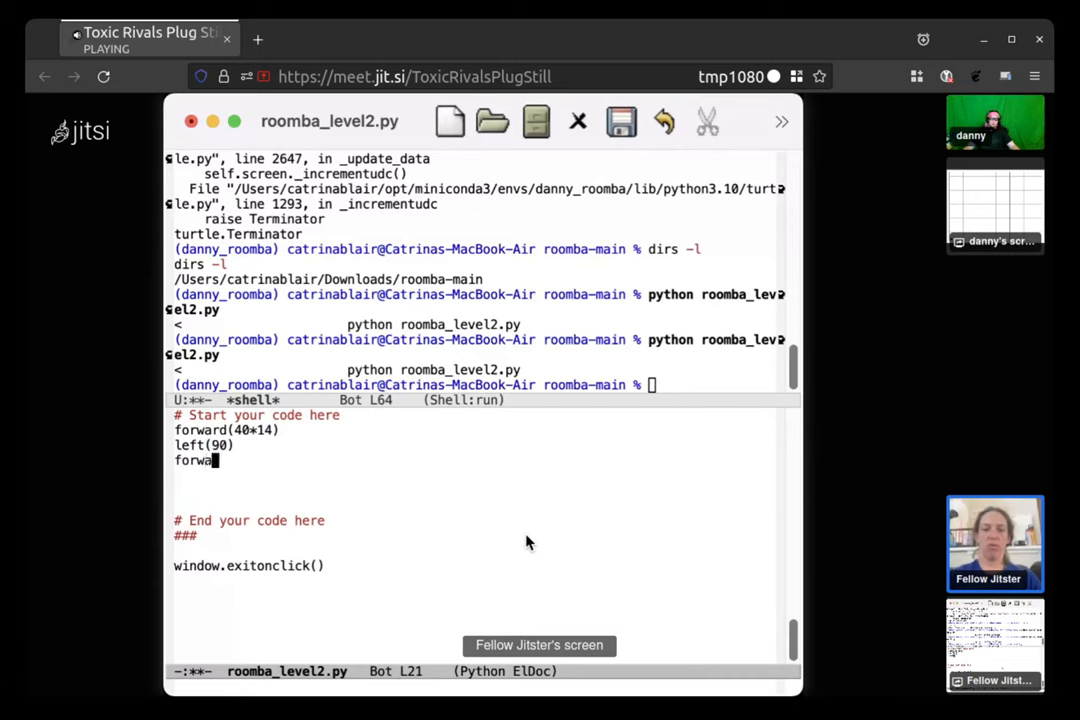
pyautogui.write('rd')
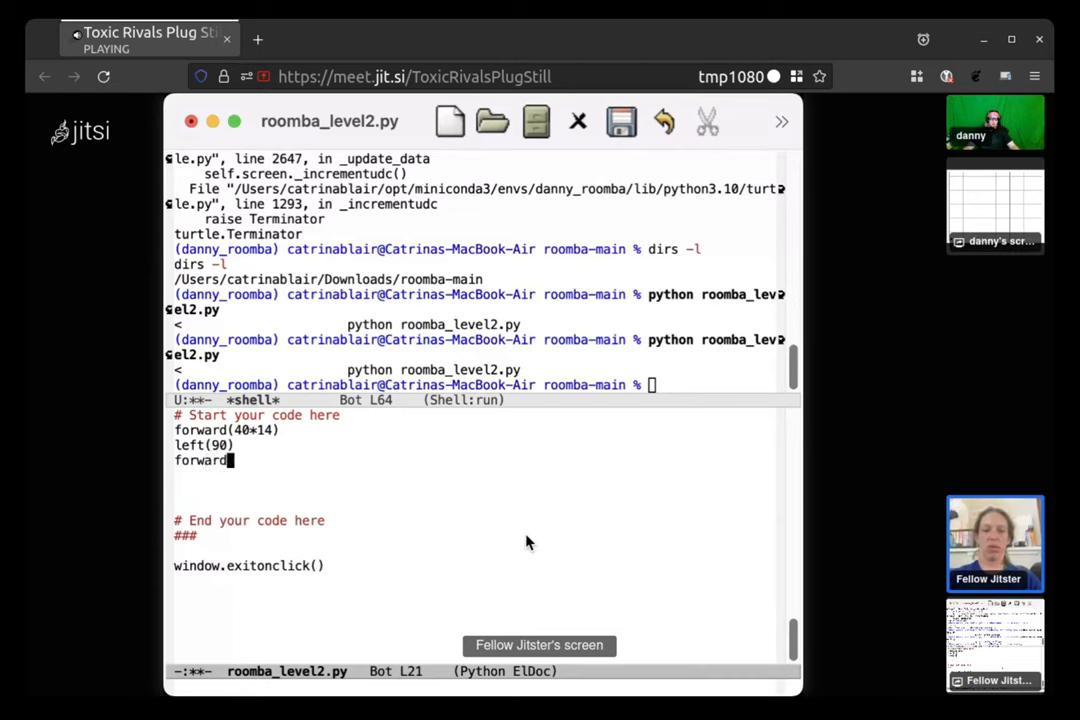
pyautogui.write('(')
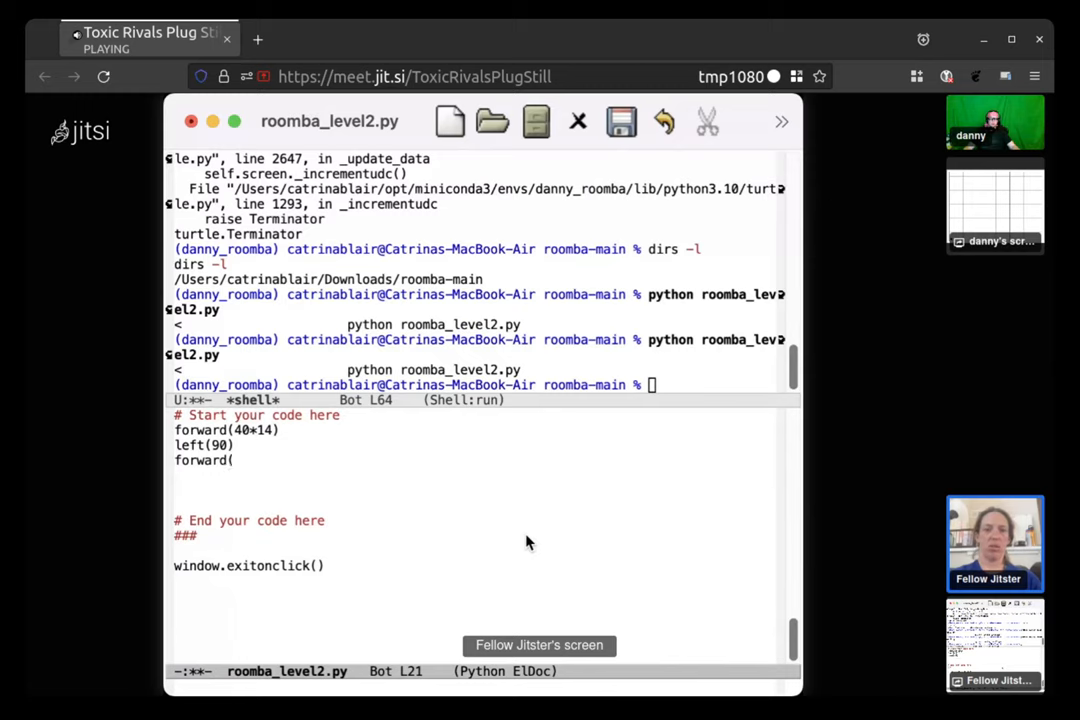
pyautogui.write('40')
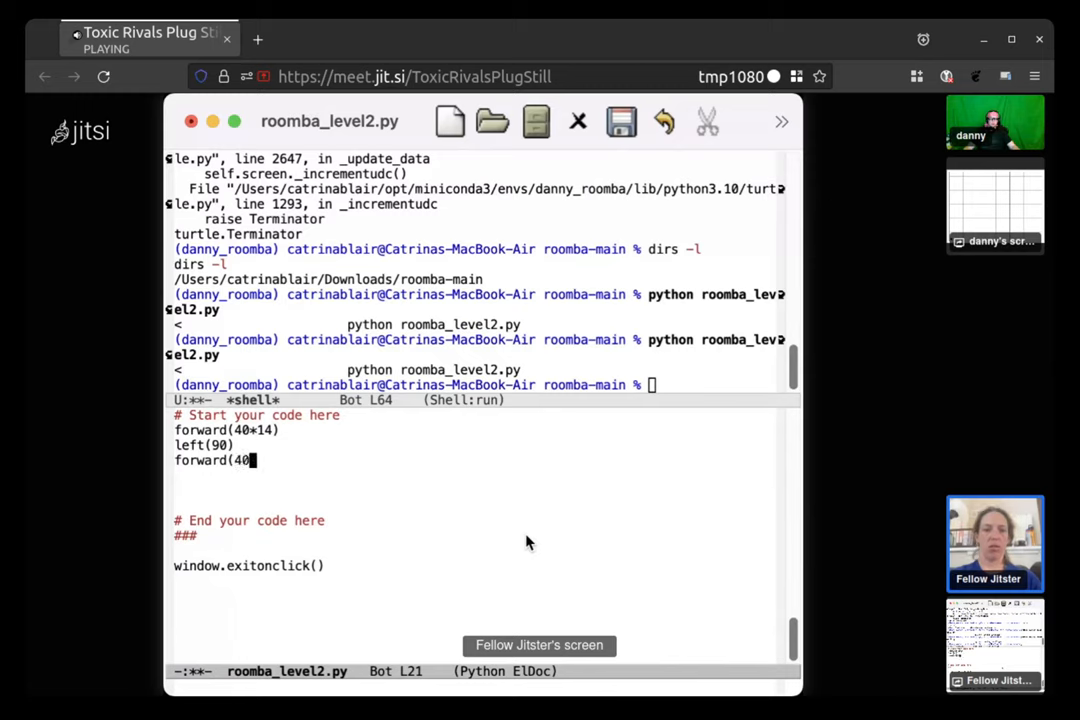
pyautogui.write(')')
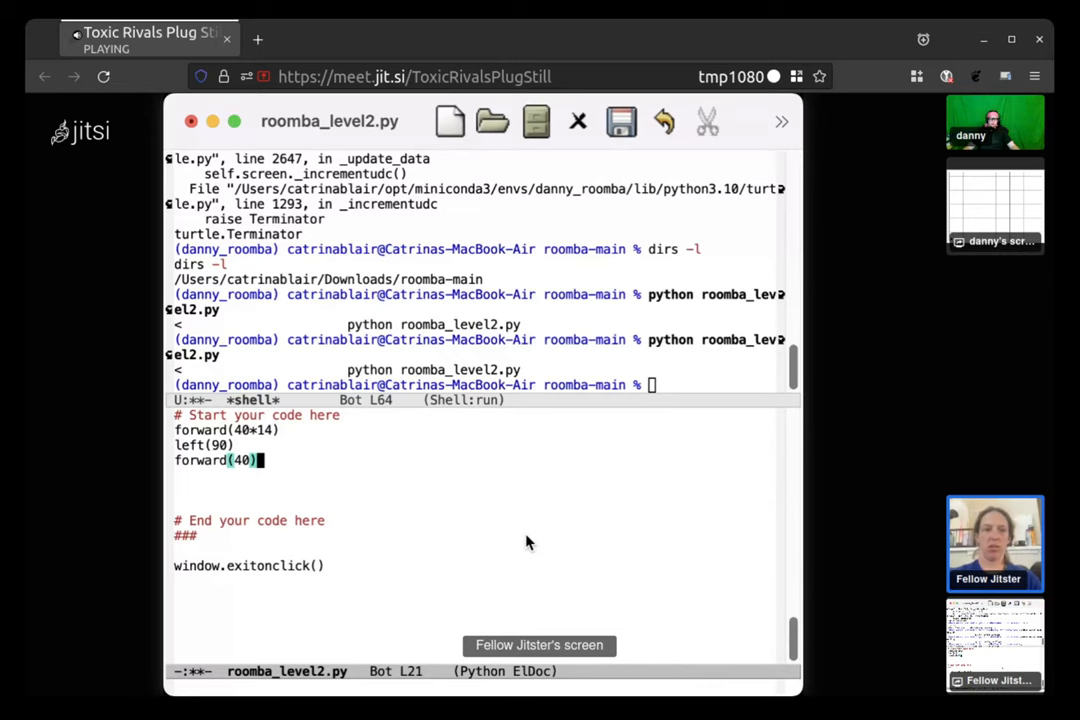
pyautogui.press('Return')
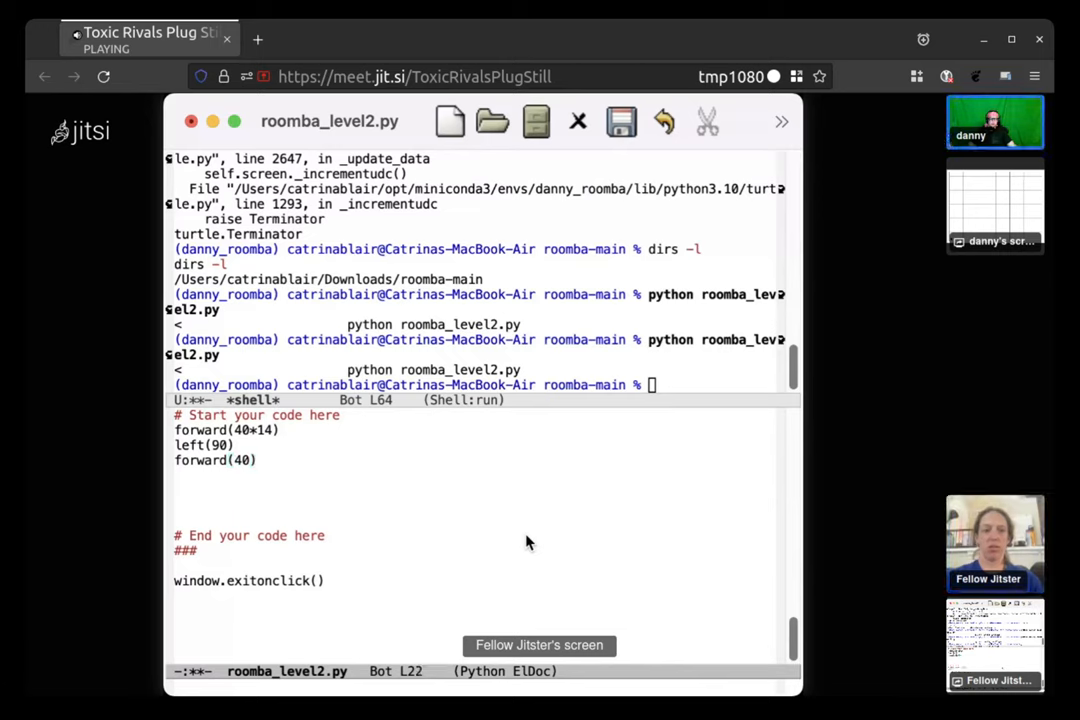
pyautogui.write('left')
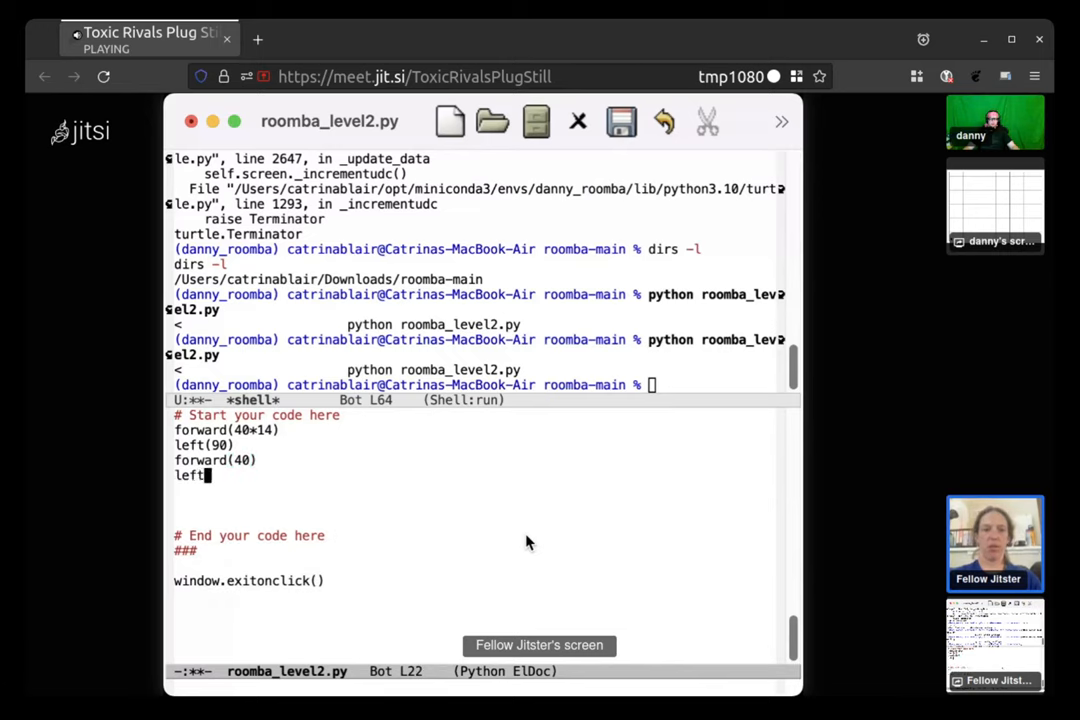
pyautogui.write('(90')
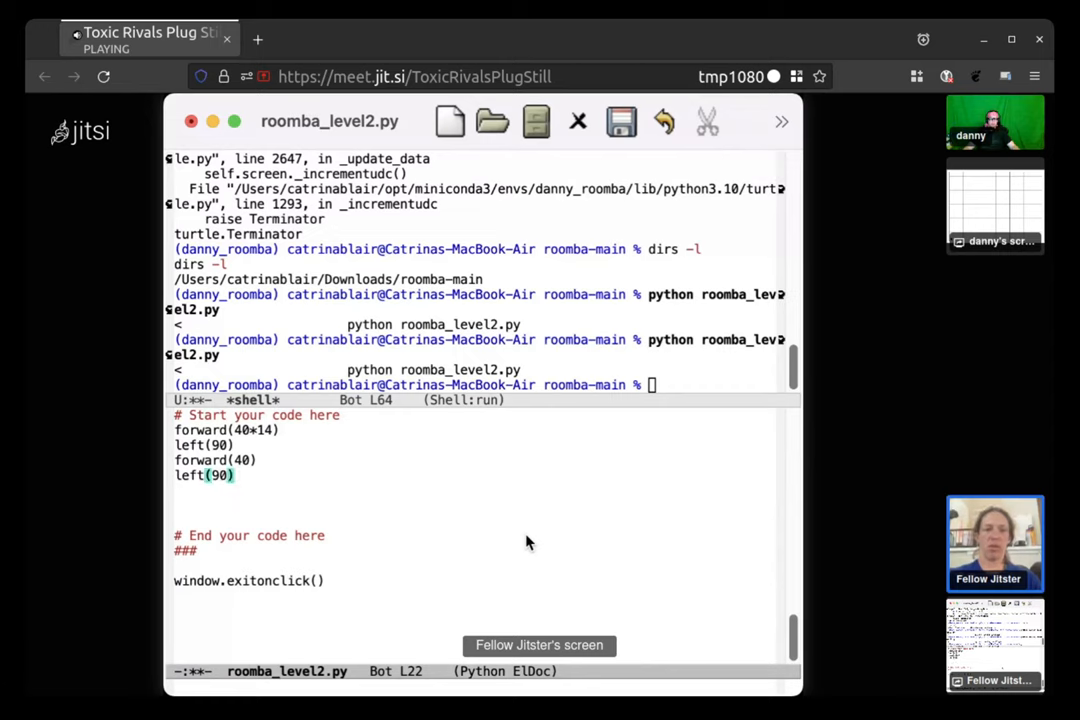
# - Continue with forward(40*14), right(90), forward(40), right(90) to complete one zig-zag
pyautogui.write('for')
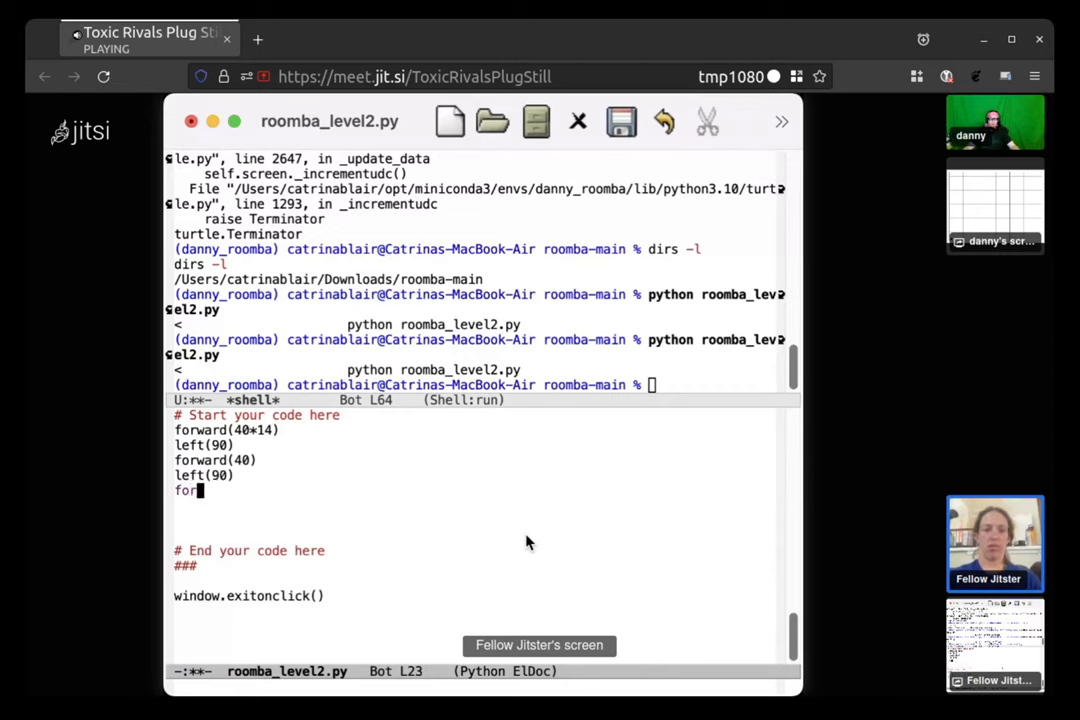
pyautogui.write('ward(')
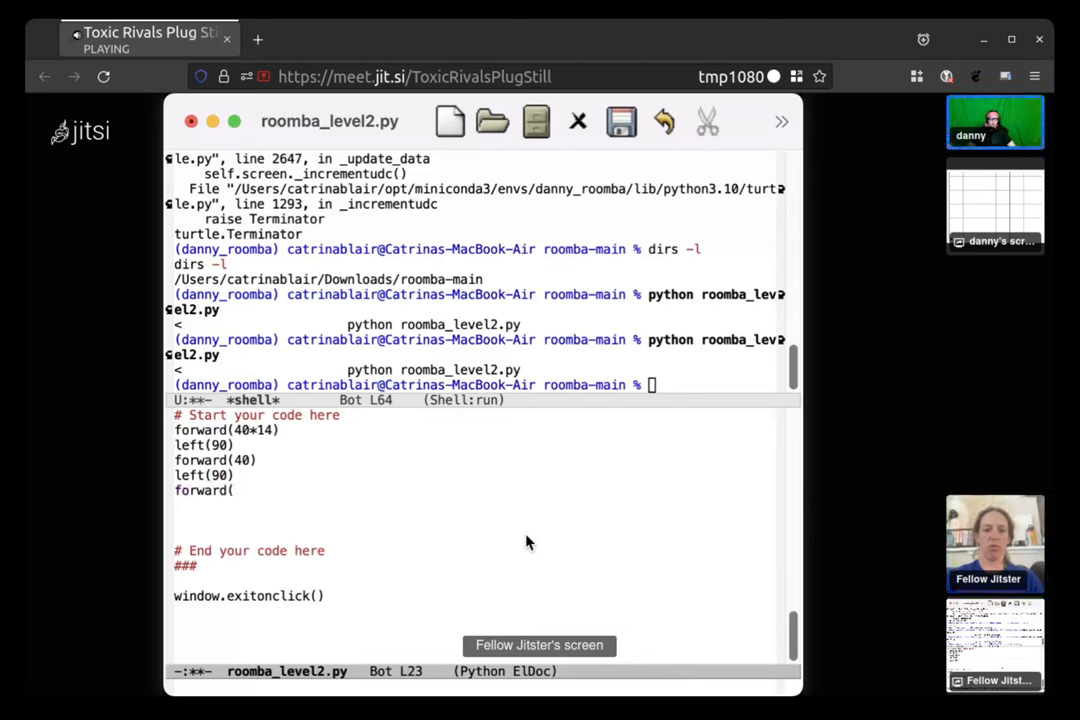
pyautogui.write('40')
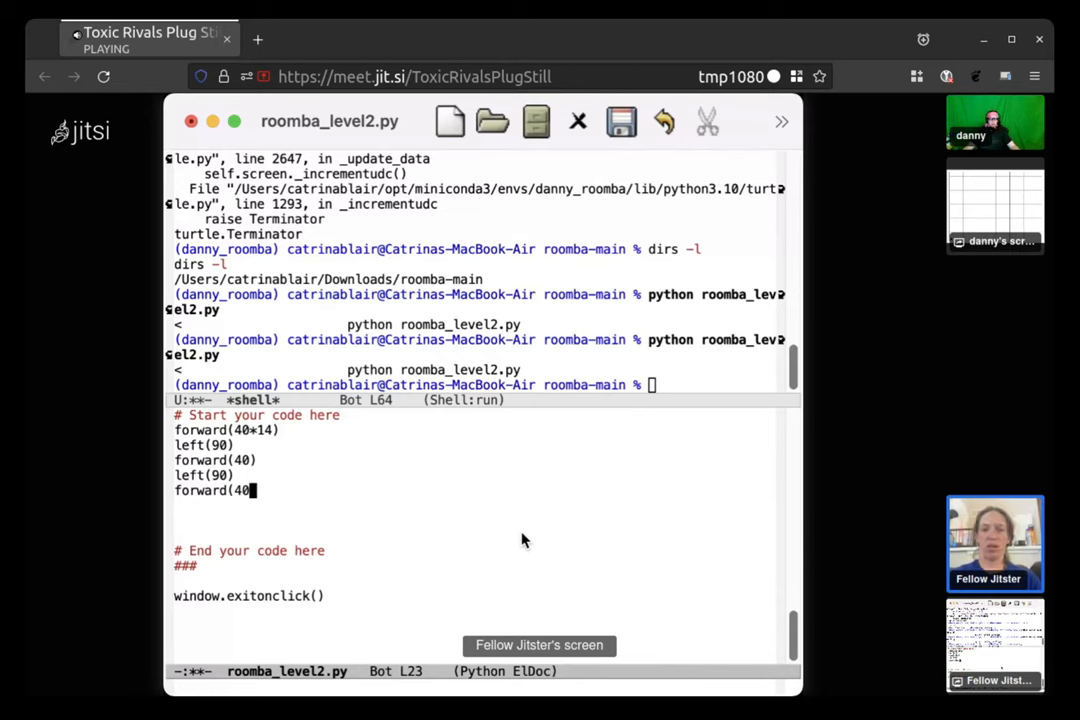
pyautogui.write('*14')
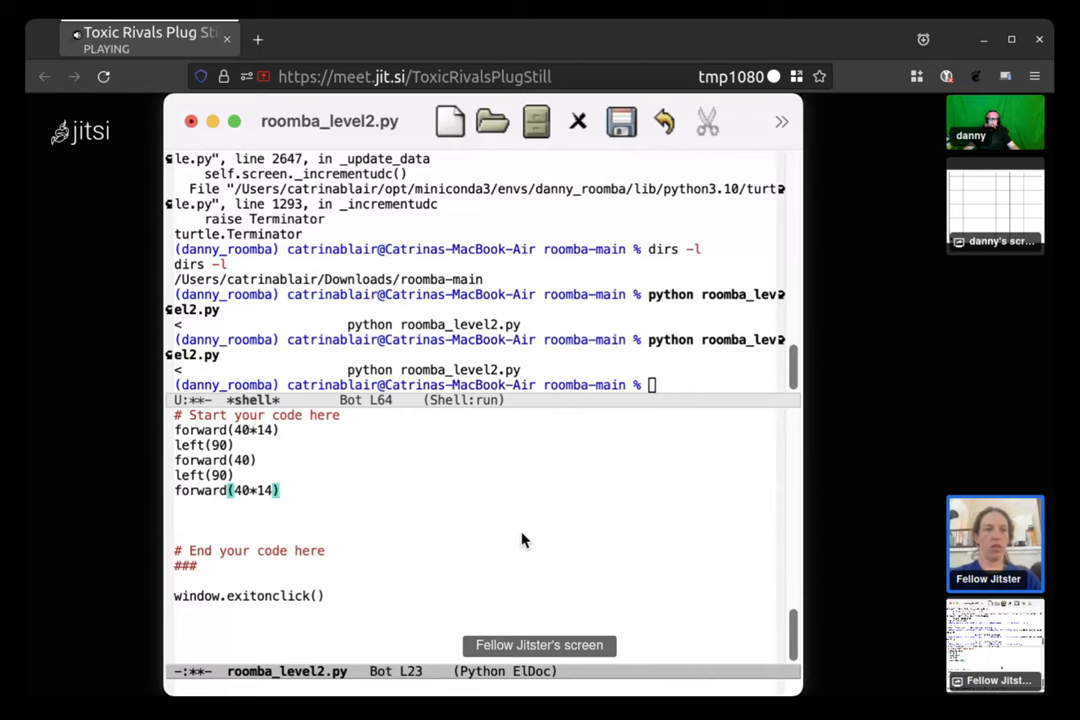
pyautogui.write('rig')
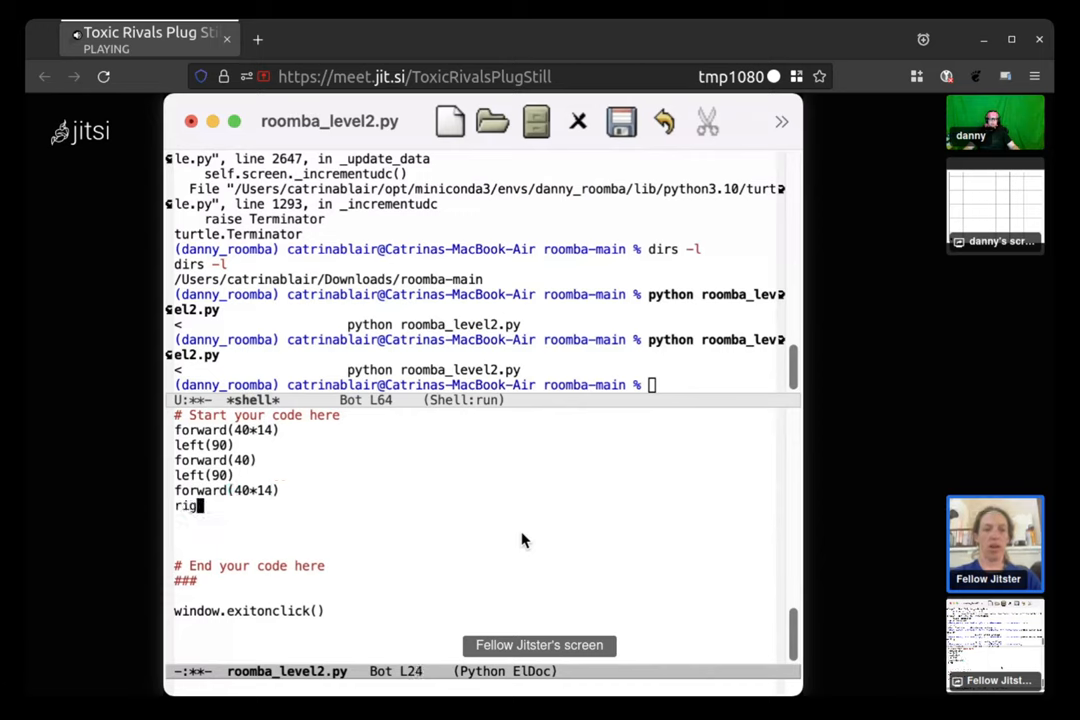
pyautogui.write('ht(')
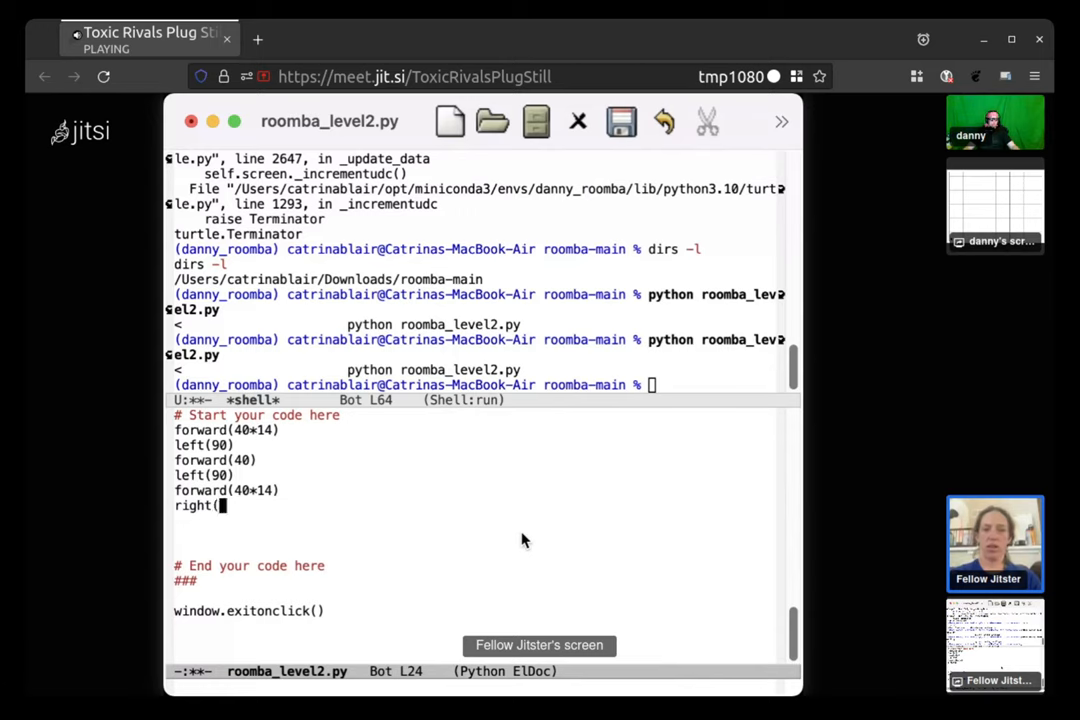
pyautogui.write('90')
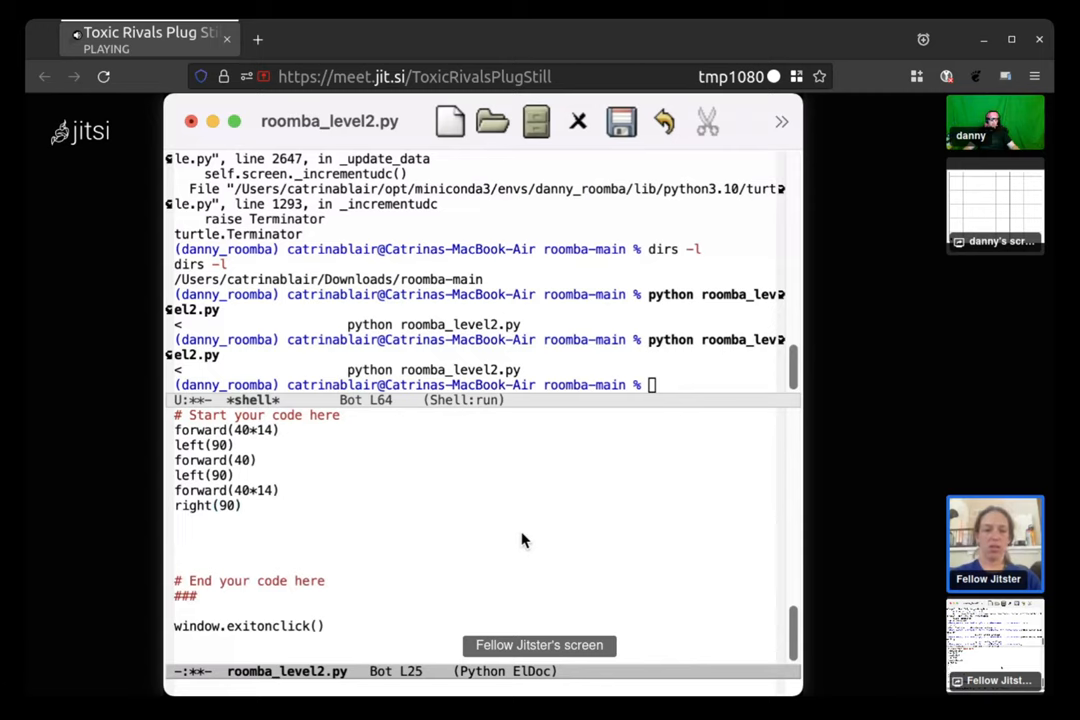
pyautogui.write('forward')
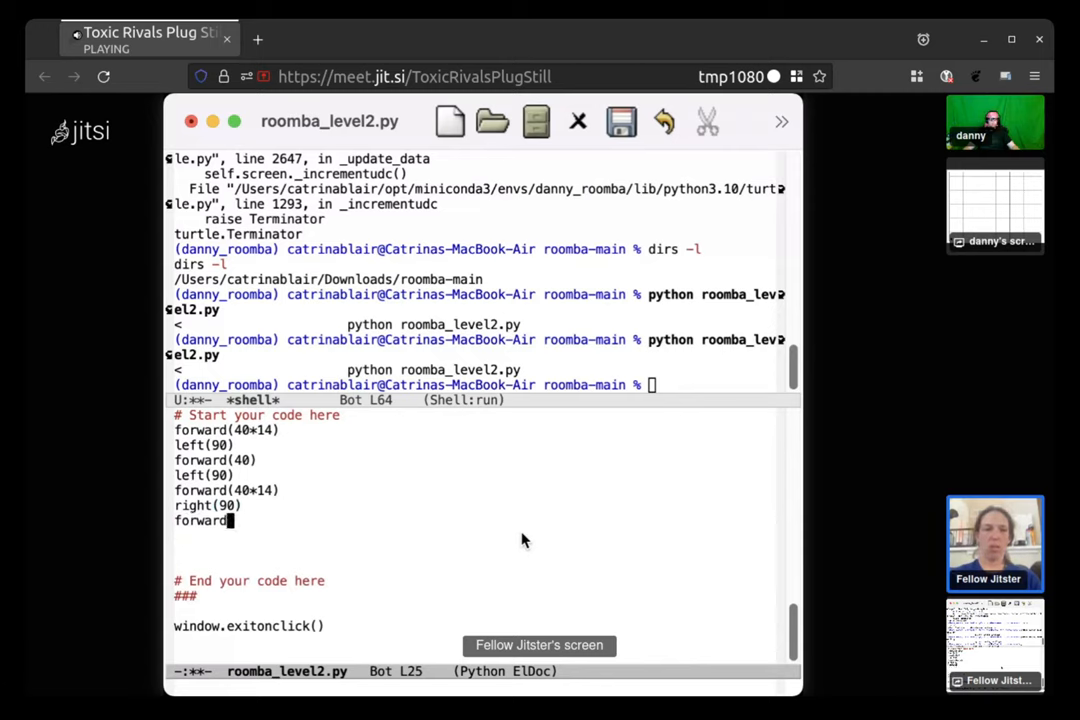
pyautogui.write('(')
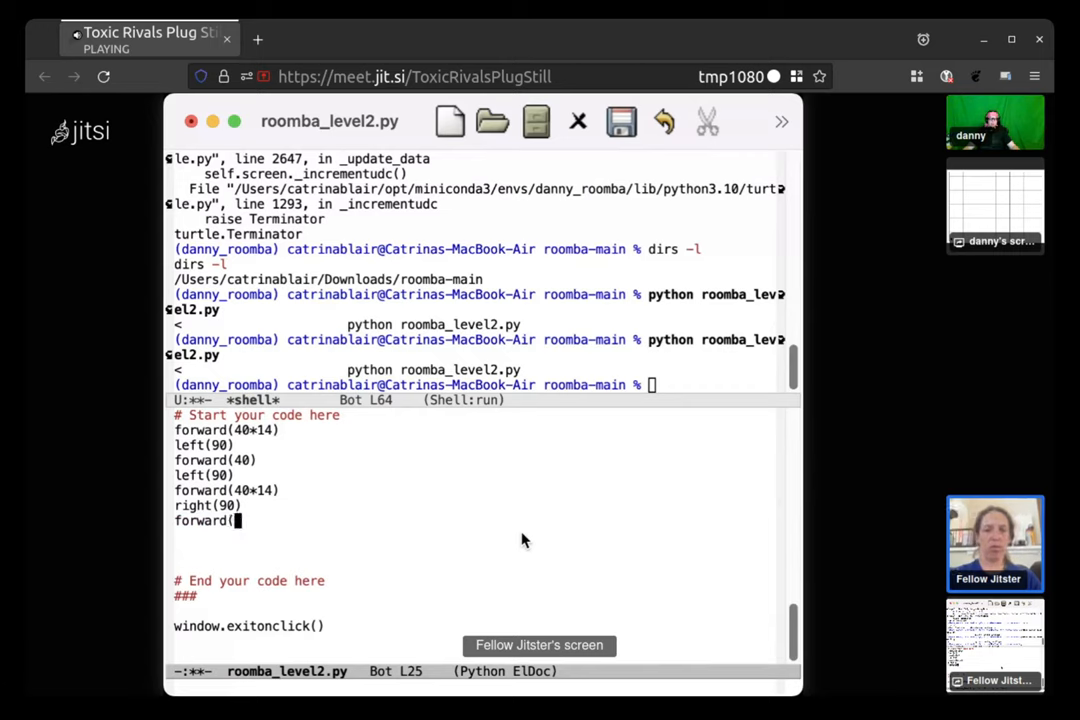
pyautogui.write('40)')
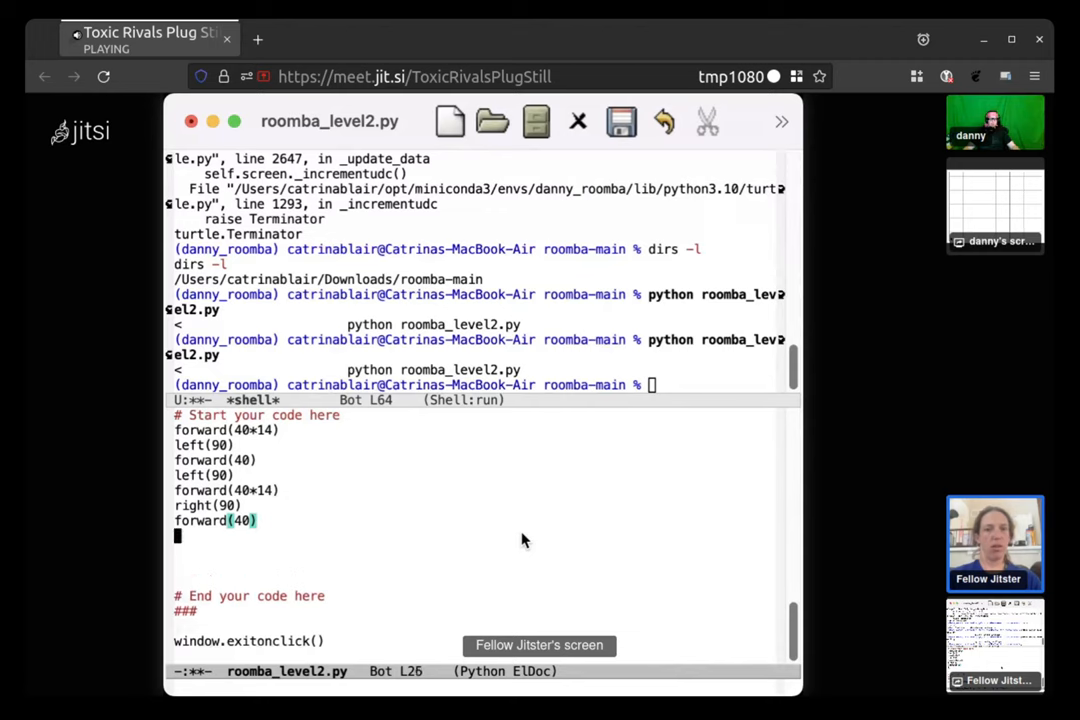
pyautogui.write('right(')
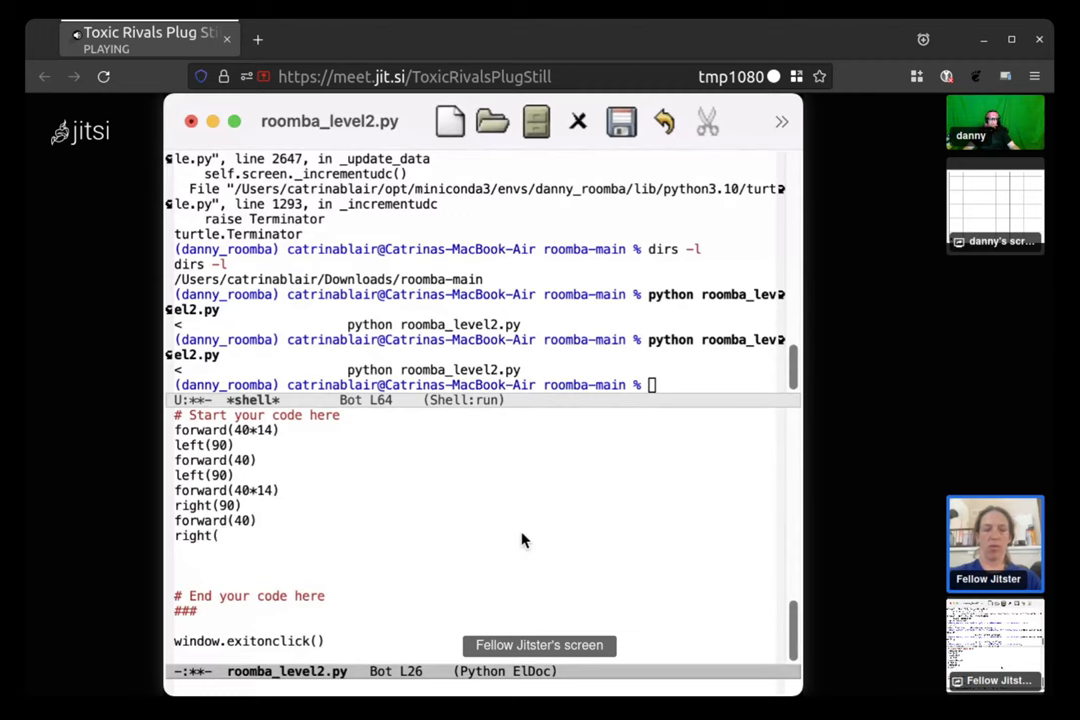
pyautogui.write('90')
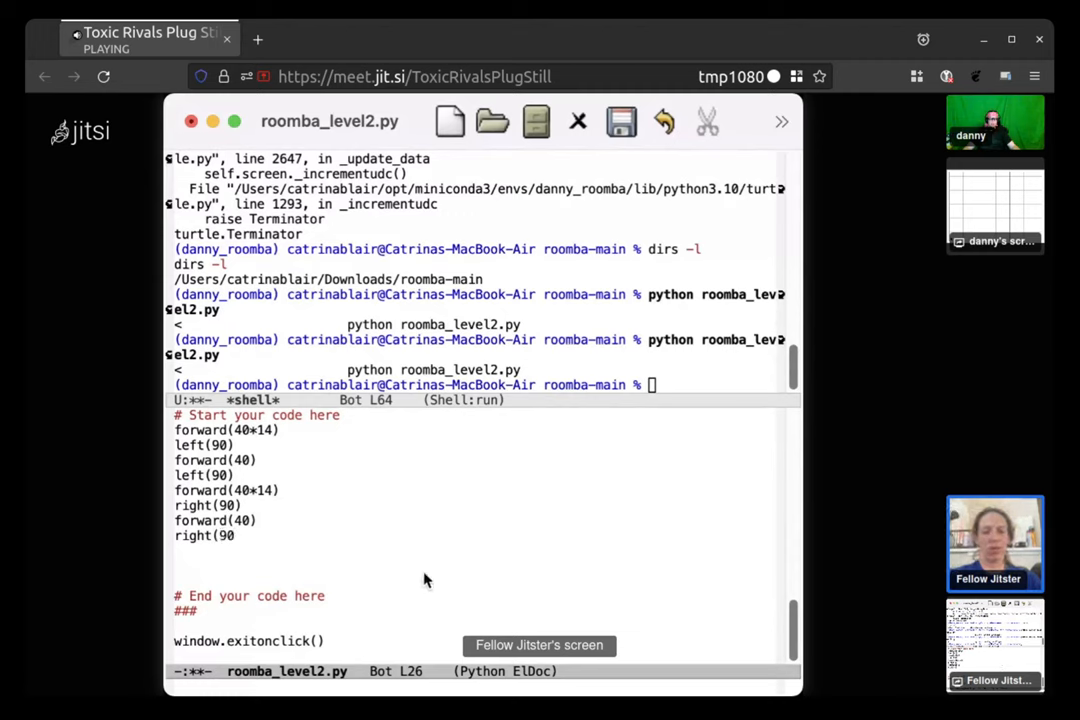
pyautogui.write(')')
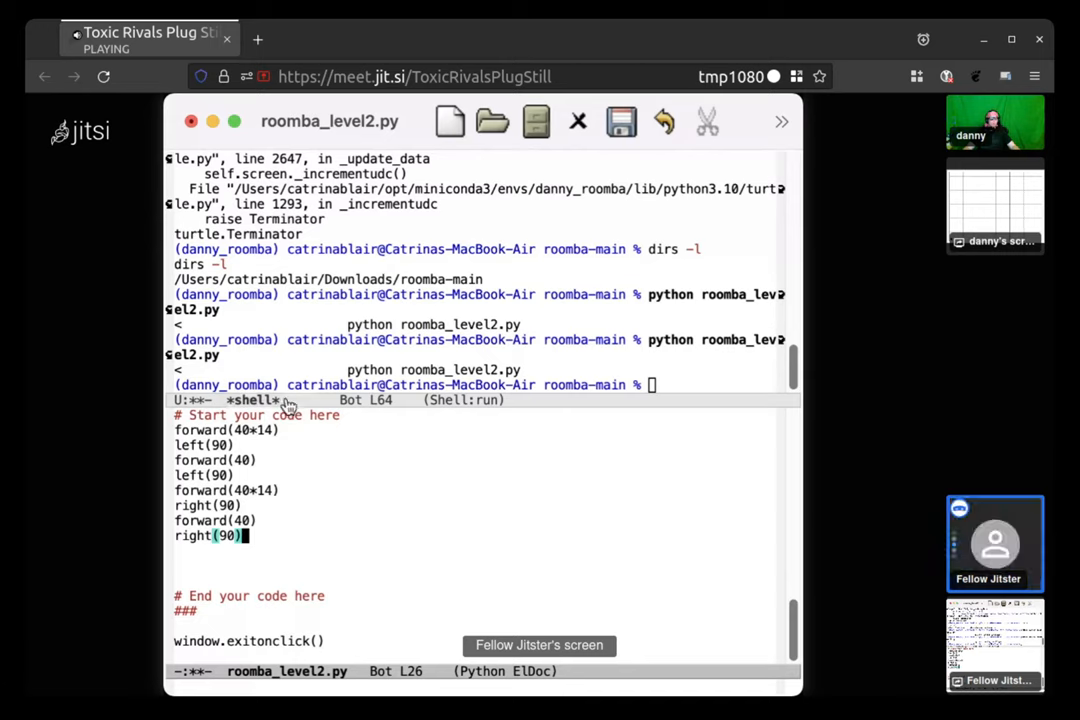
pyautogui.click(170, 436)
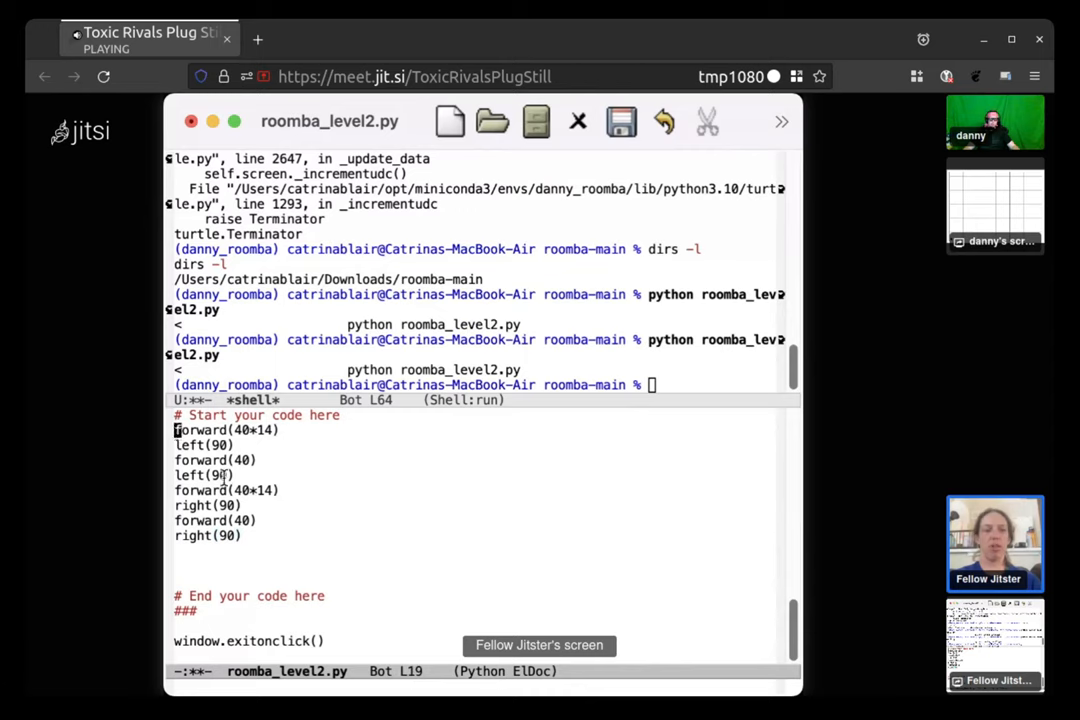
pyautogui.moveTo(292, 536)
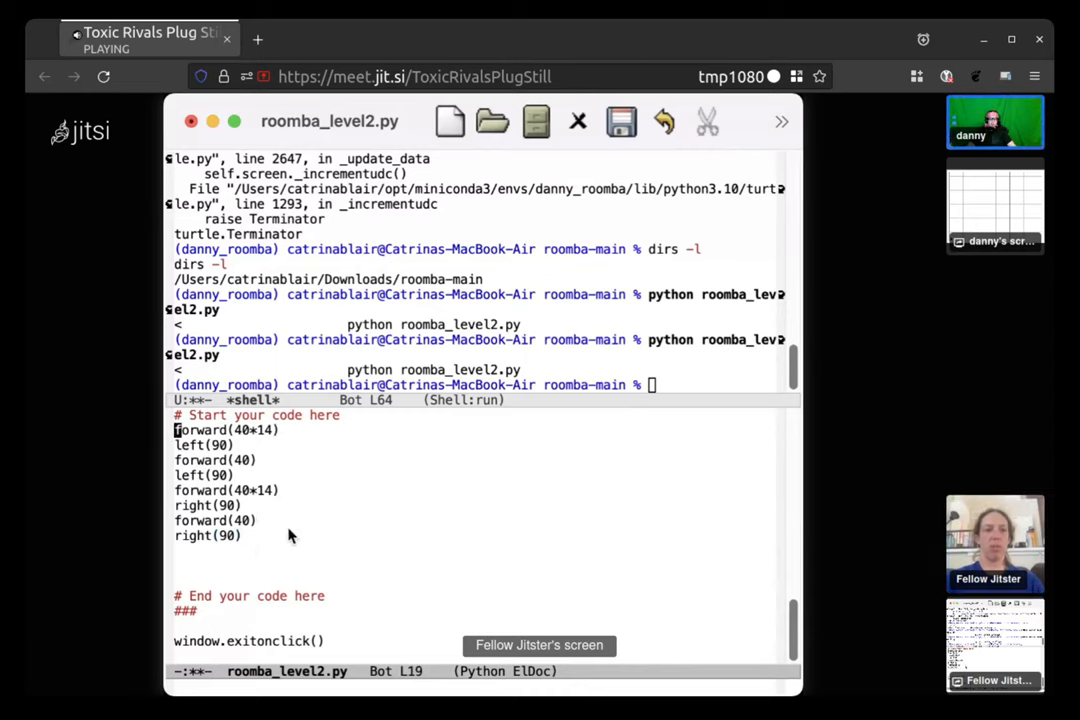
pyautogui.moveTo(480, 488)
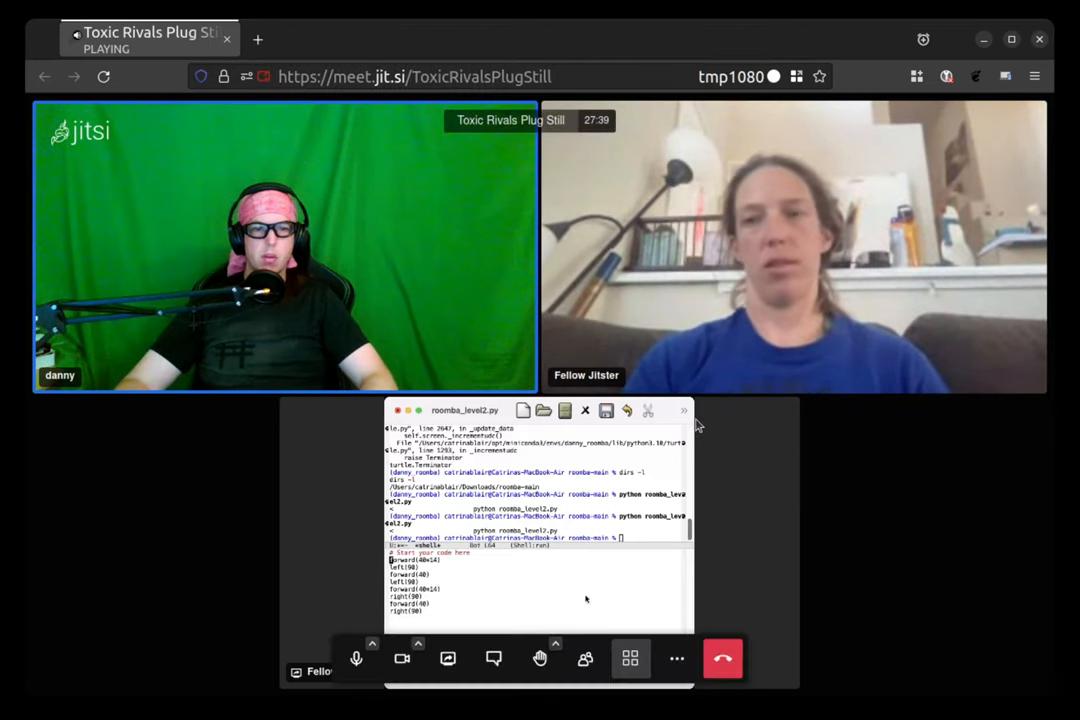
# - Show roomba_level0.py's for _ in range(3) loop above the level-2 code for reference
pyautogui.click(446, 658)
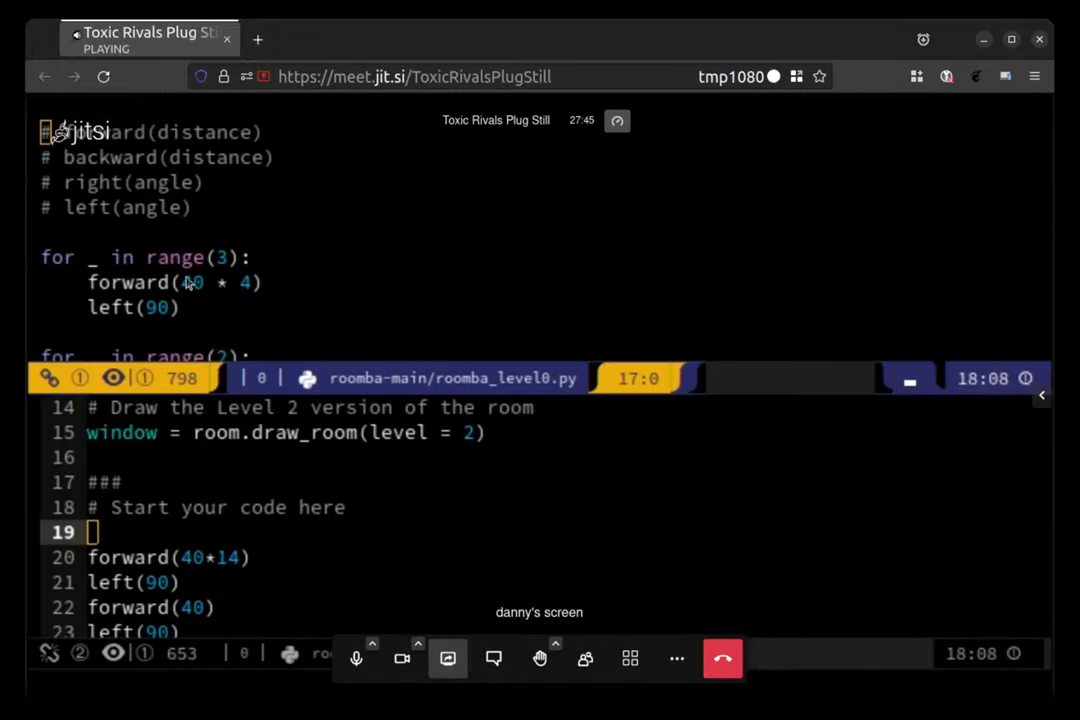
pyautogui.moveTo(432, 390)
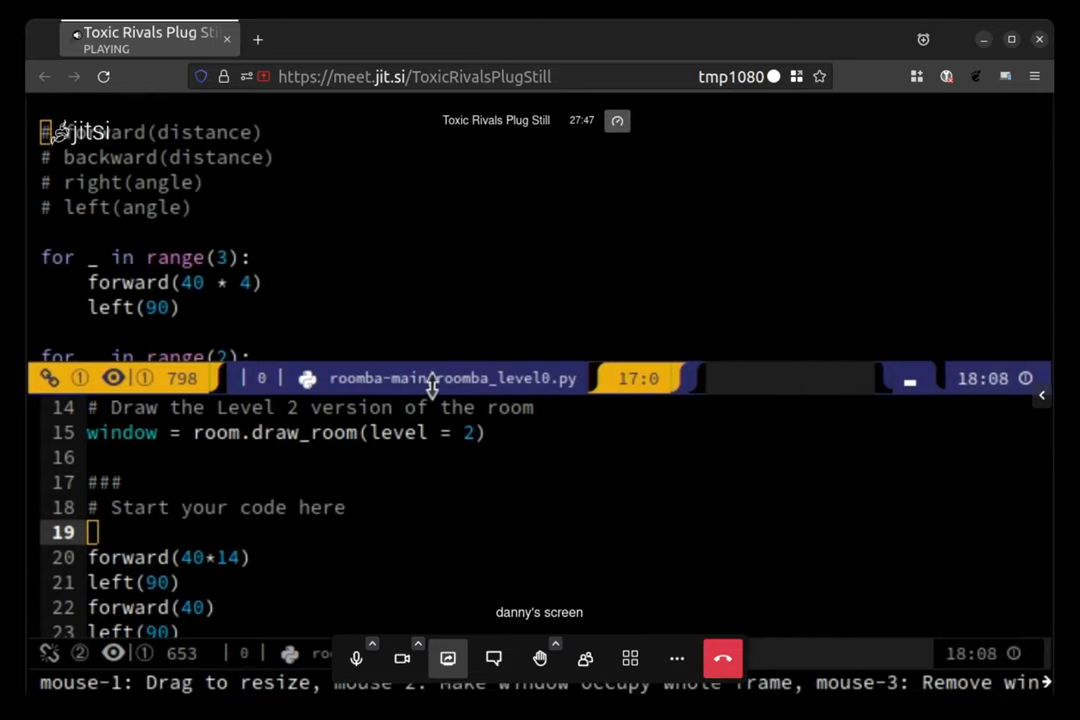
pyautogui.click(248, 282)
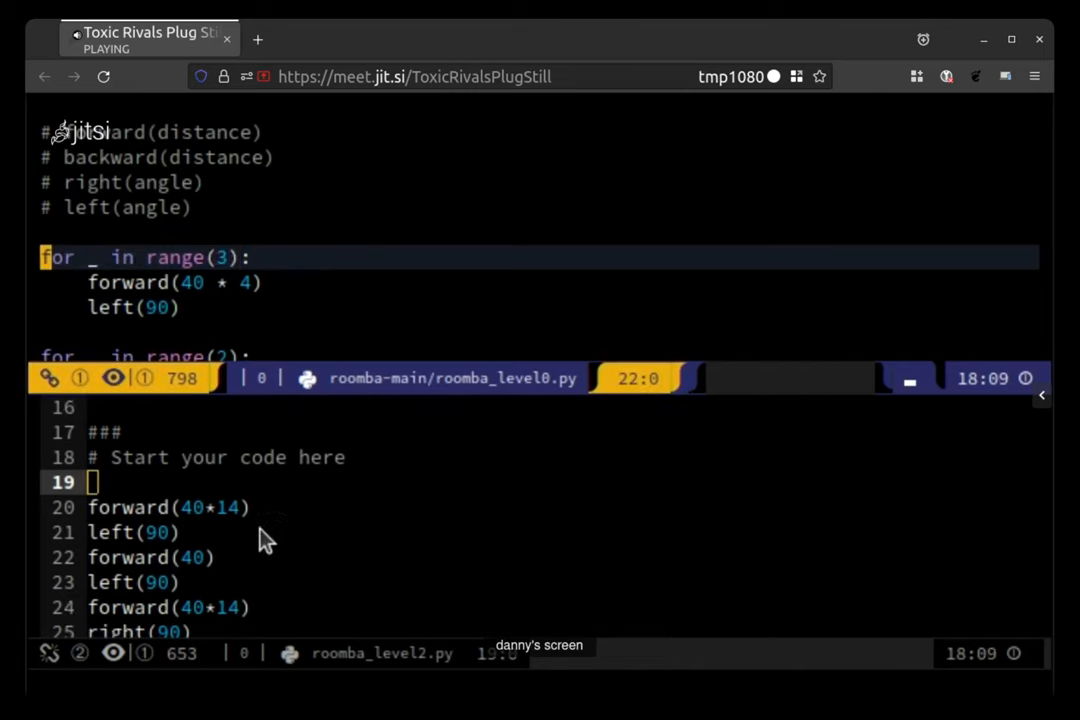
pyautogui.moveTo(204, 488)
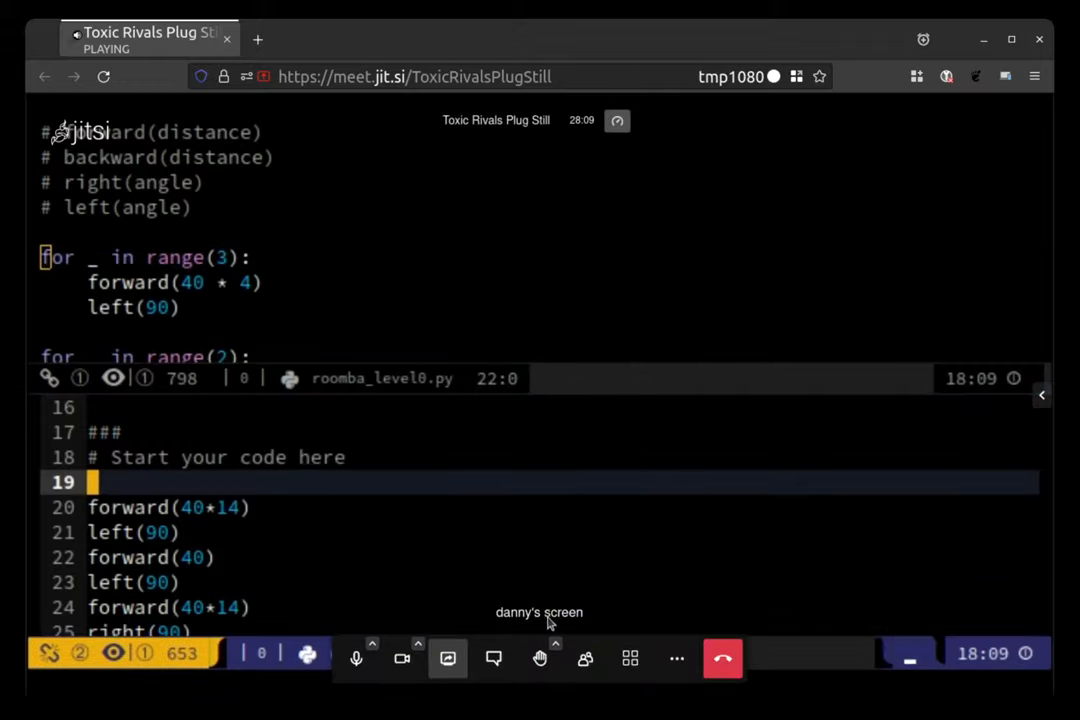
pyautogui.click(628, 658)
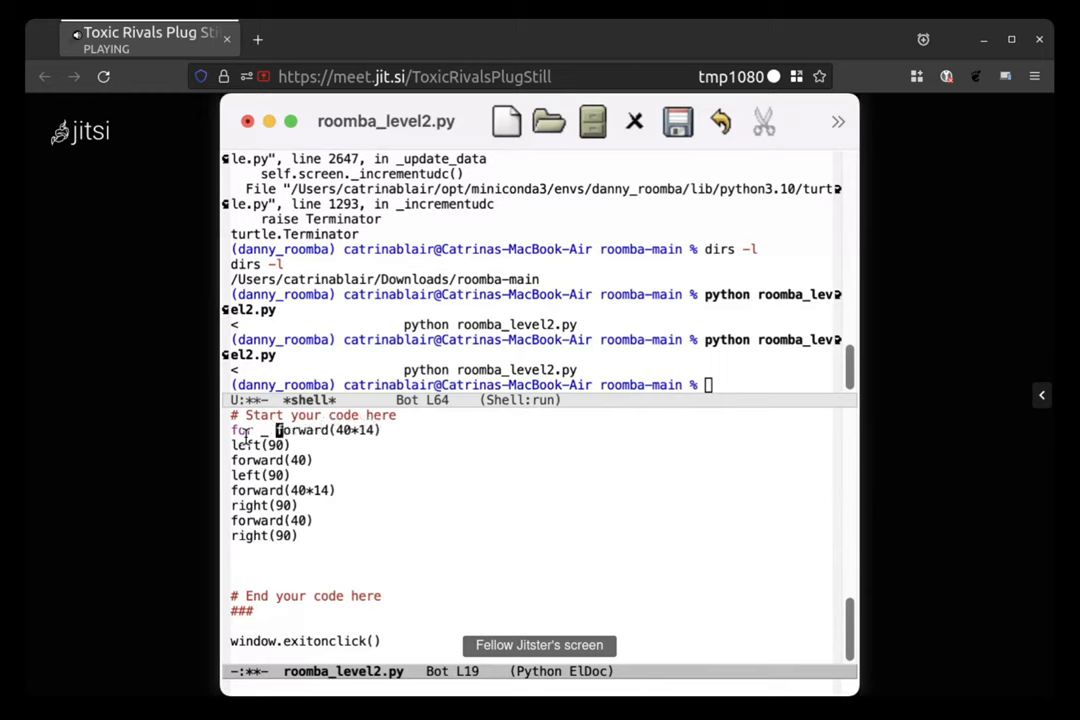
# - Write 'for _ in range(10):' above the moves and indent them as the loop body
pyautogui.write('in')
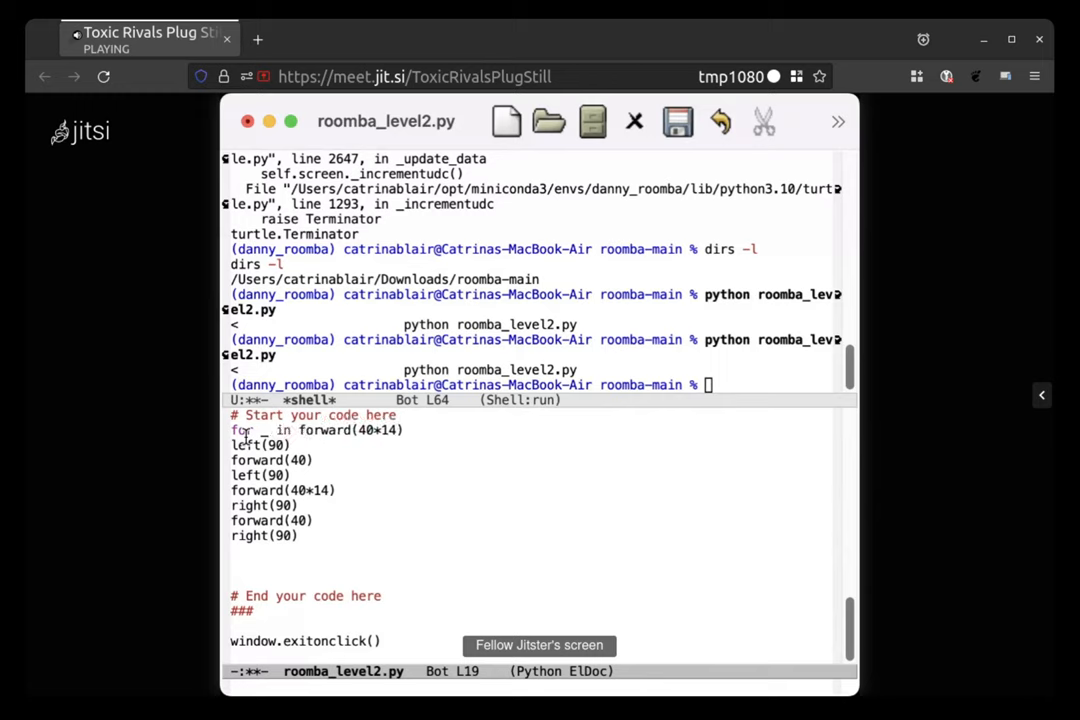
pyautogui.write('range(')
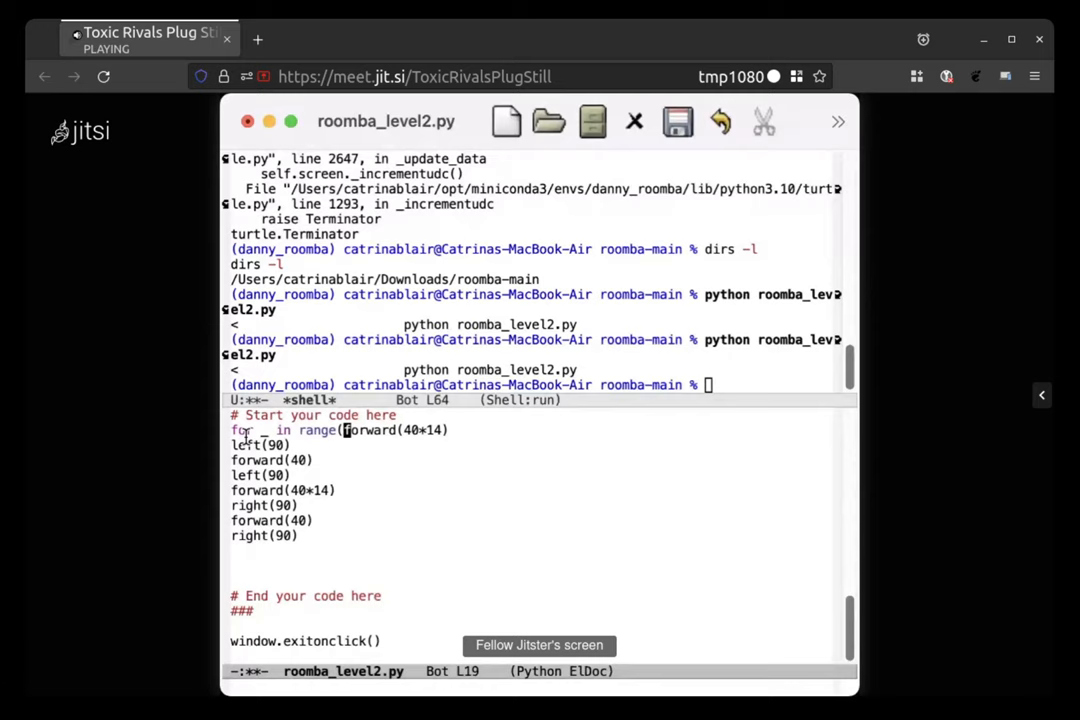
pyautogui.write('10)')
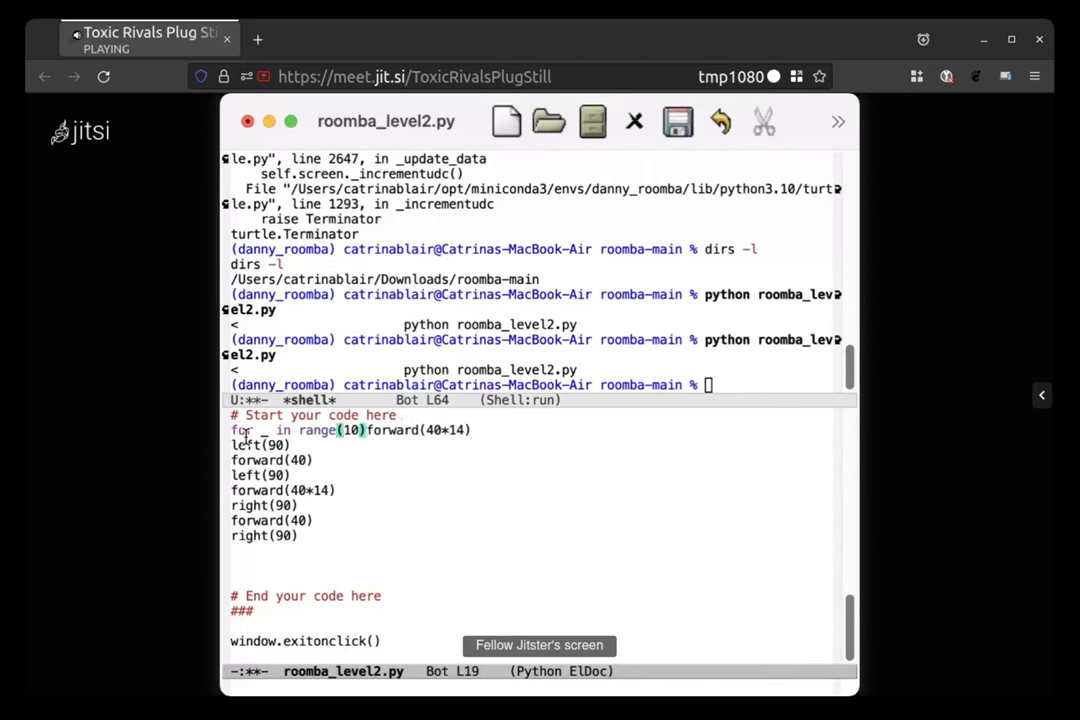
pyautogui.press('Return')
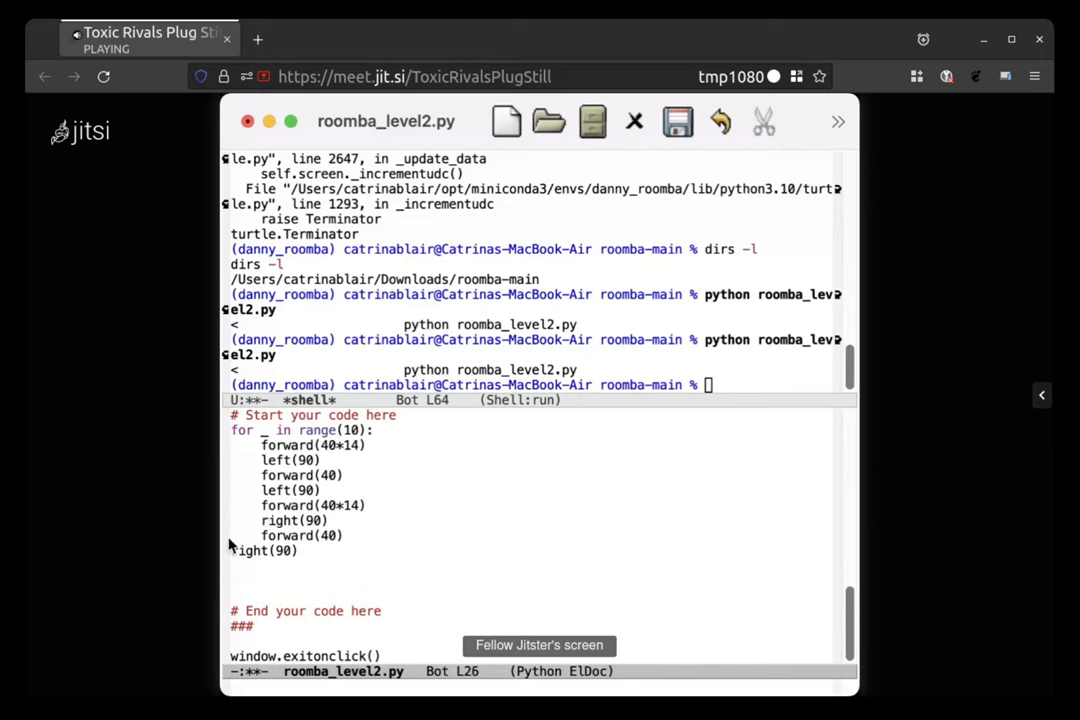
pyautogui.click(260, 552)
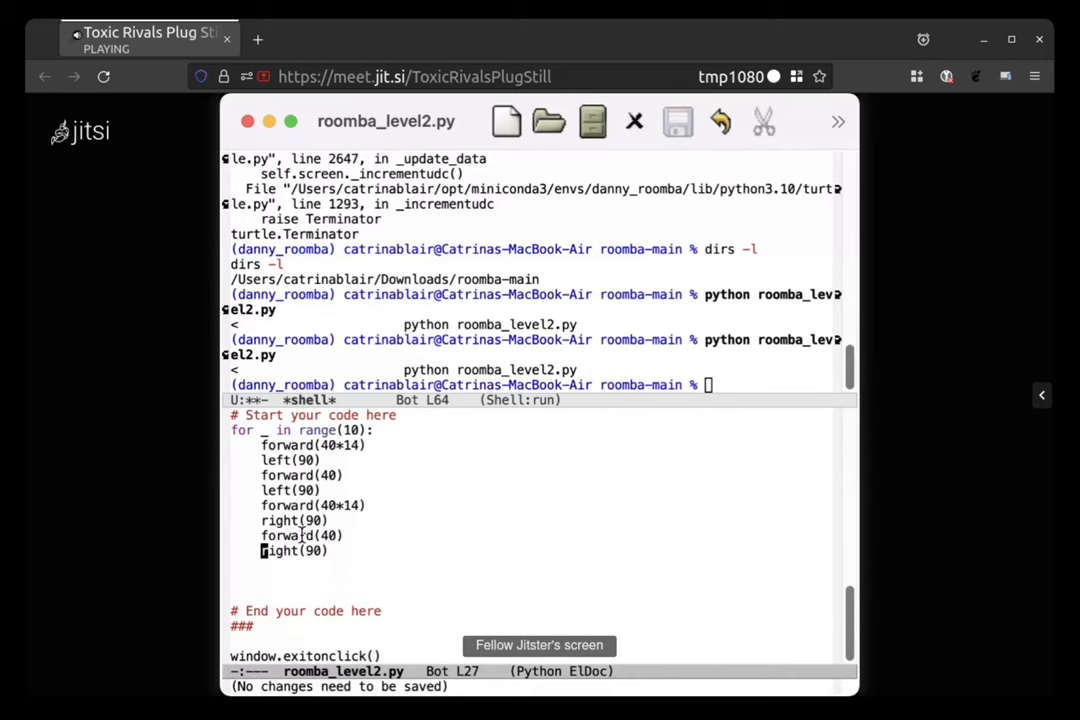
pyautogui.moveTo(350, 460)
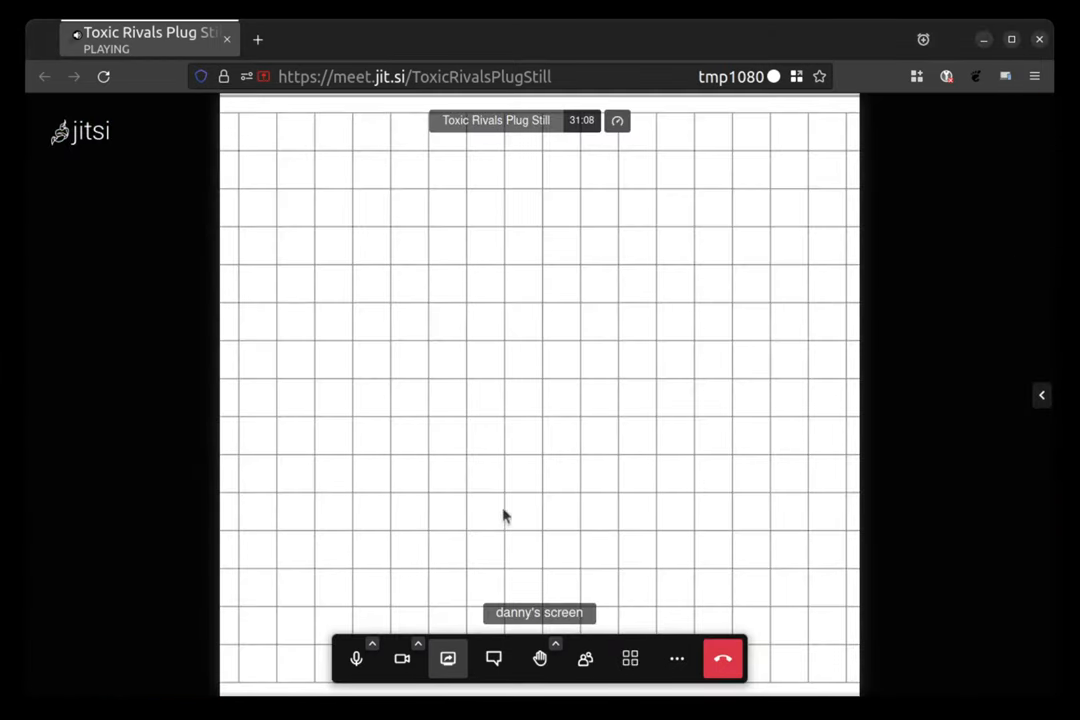
# - Watch the turtle draw the serpentine path across the grid, toggling the video thumbnails
pyautogui.click(1040, 394)
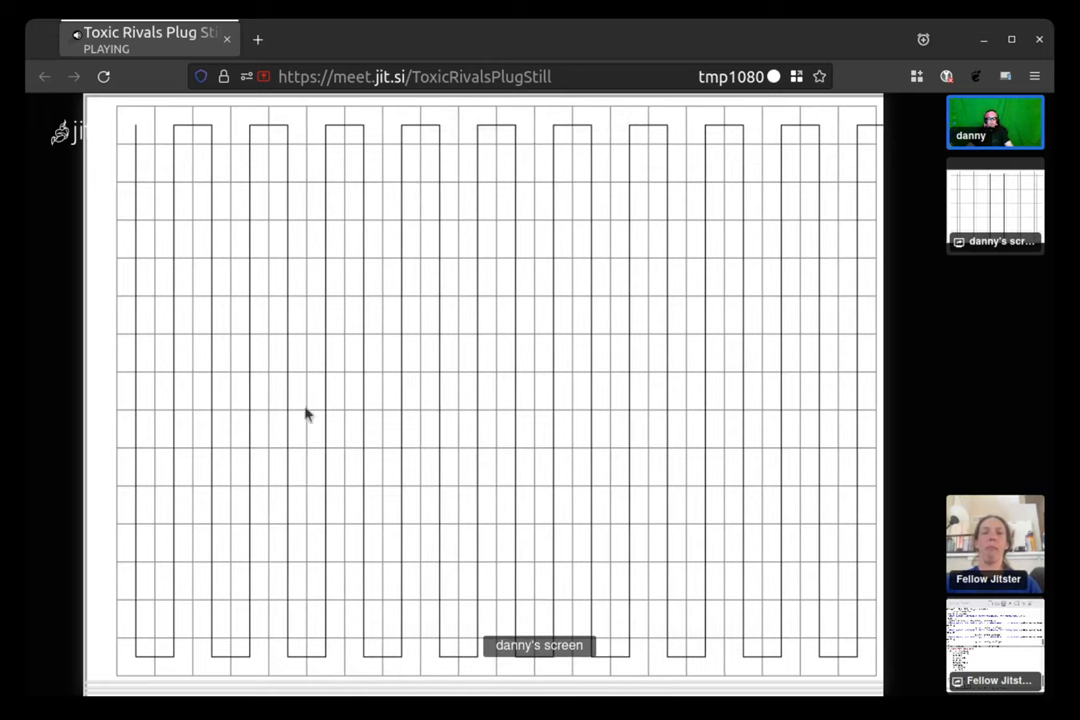
pyautogui.moveTo(782, 212)
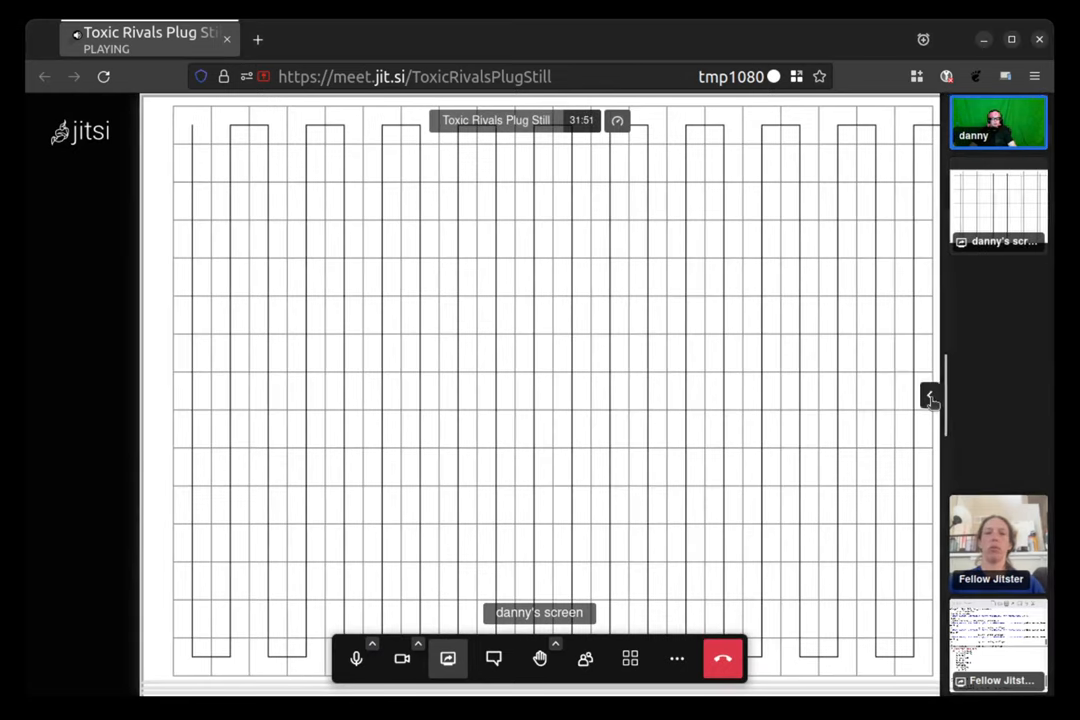
pyautogui.click(930, 396)
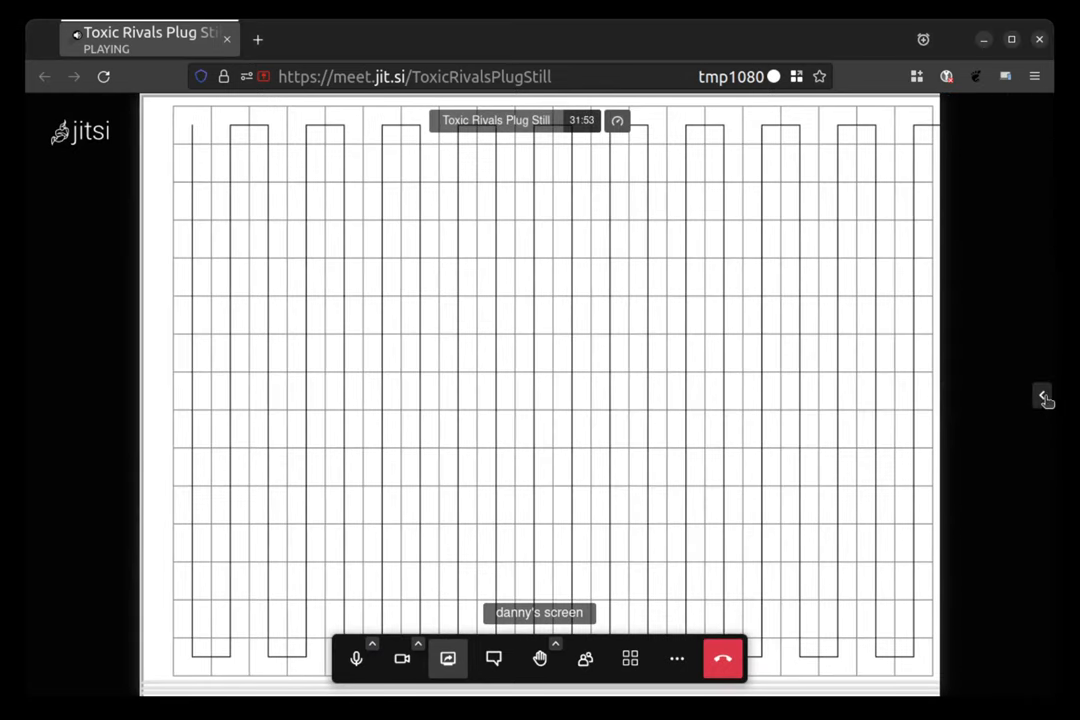
pyautogui.click(1044, 396)
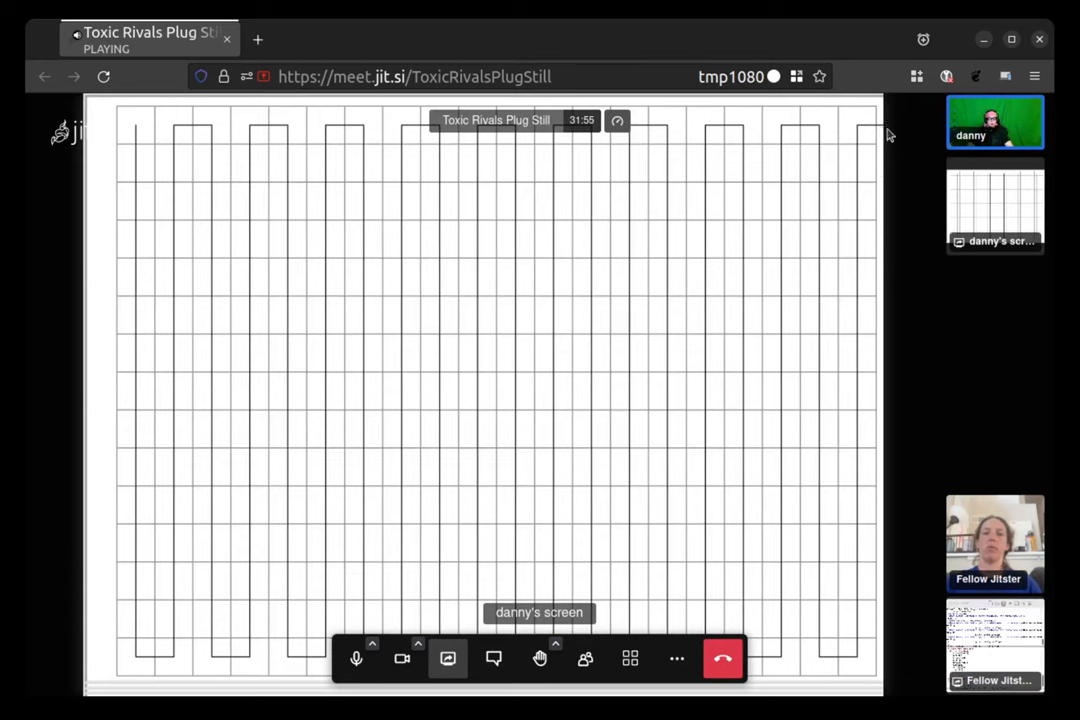
pyautogui.moveTo(876, 136)
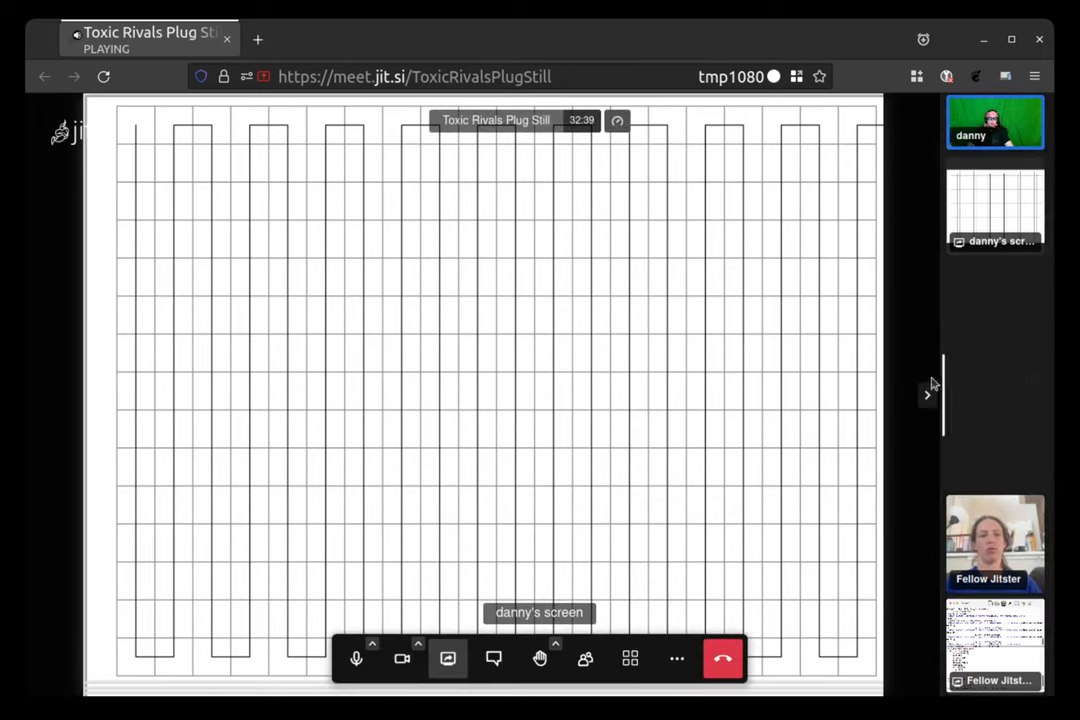
pyautogui.click(928, 394)
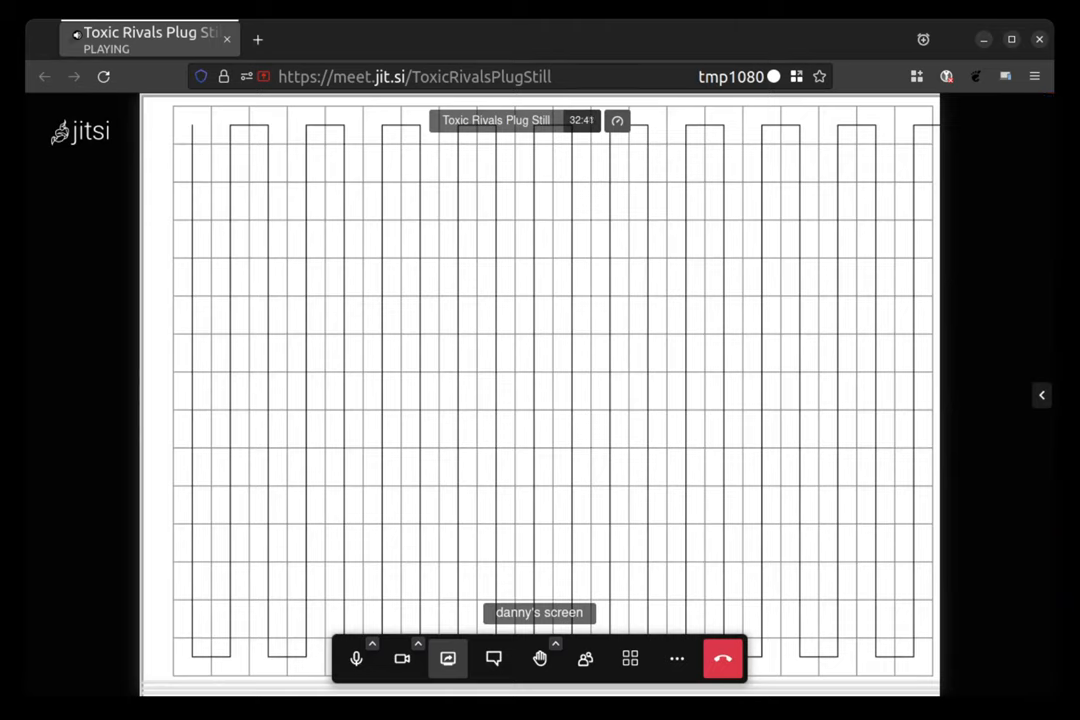